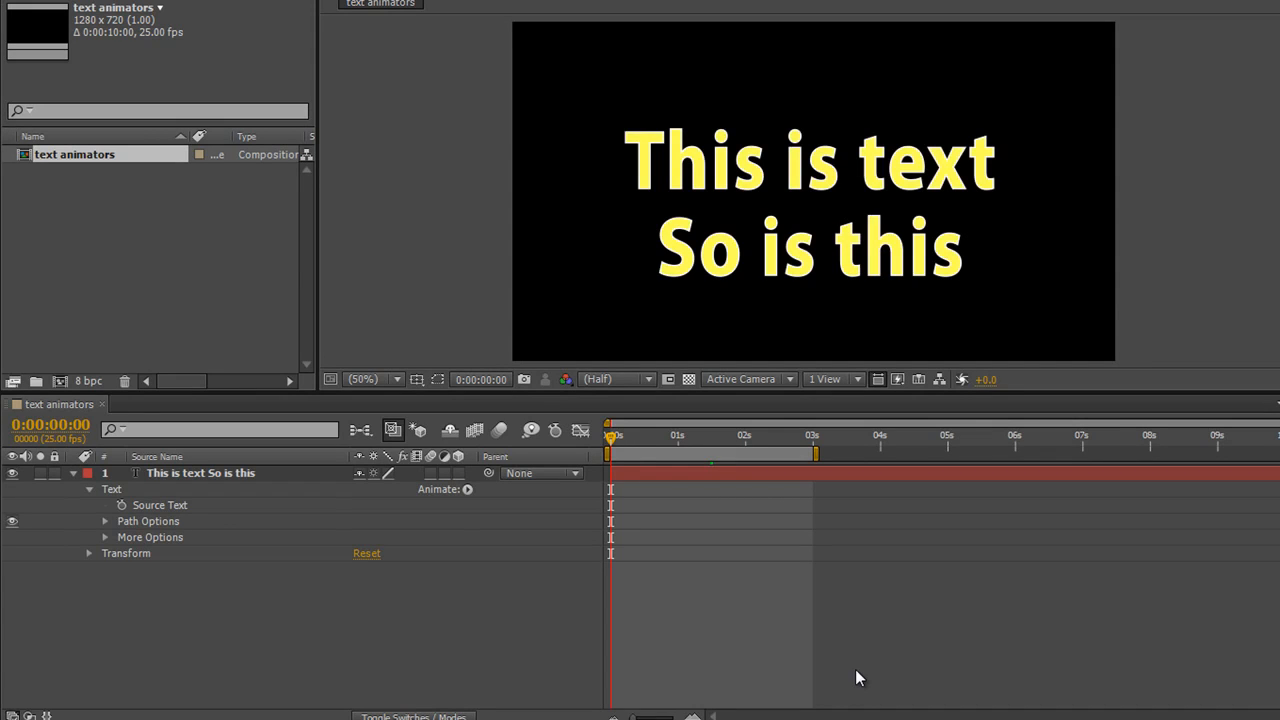
mouse_move(735, 150)
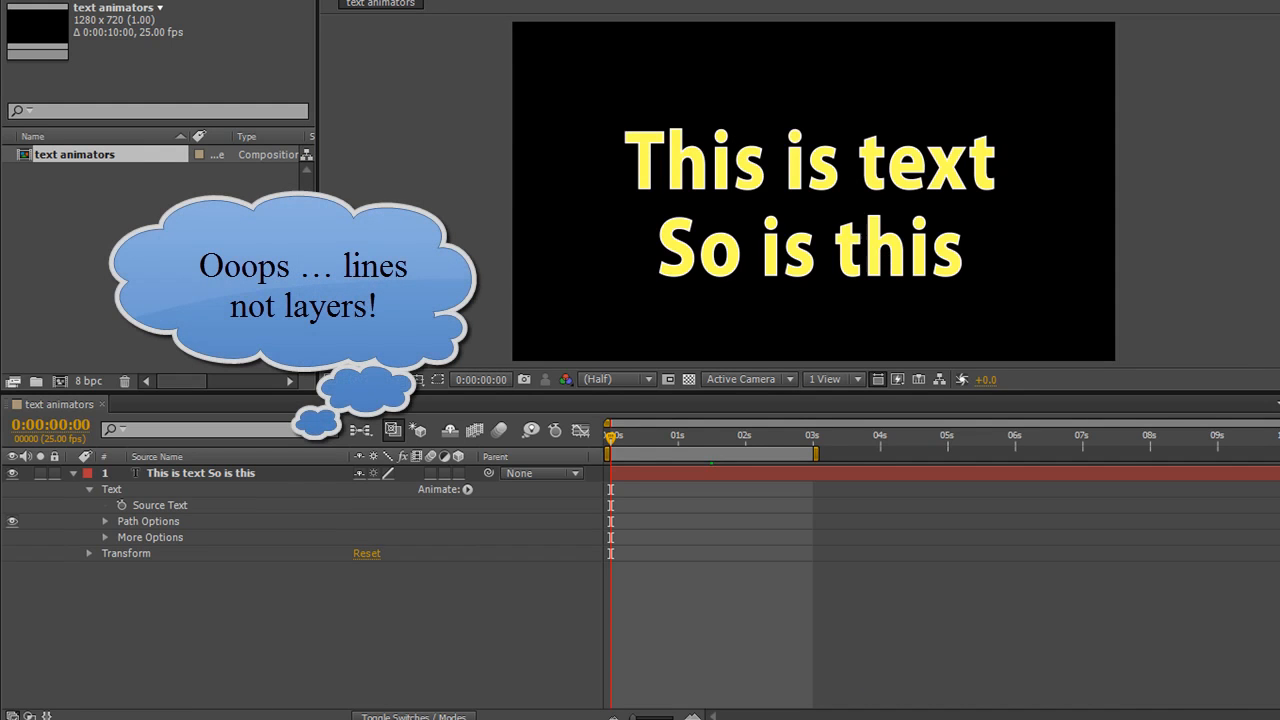
mouse_move(672, 347)
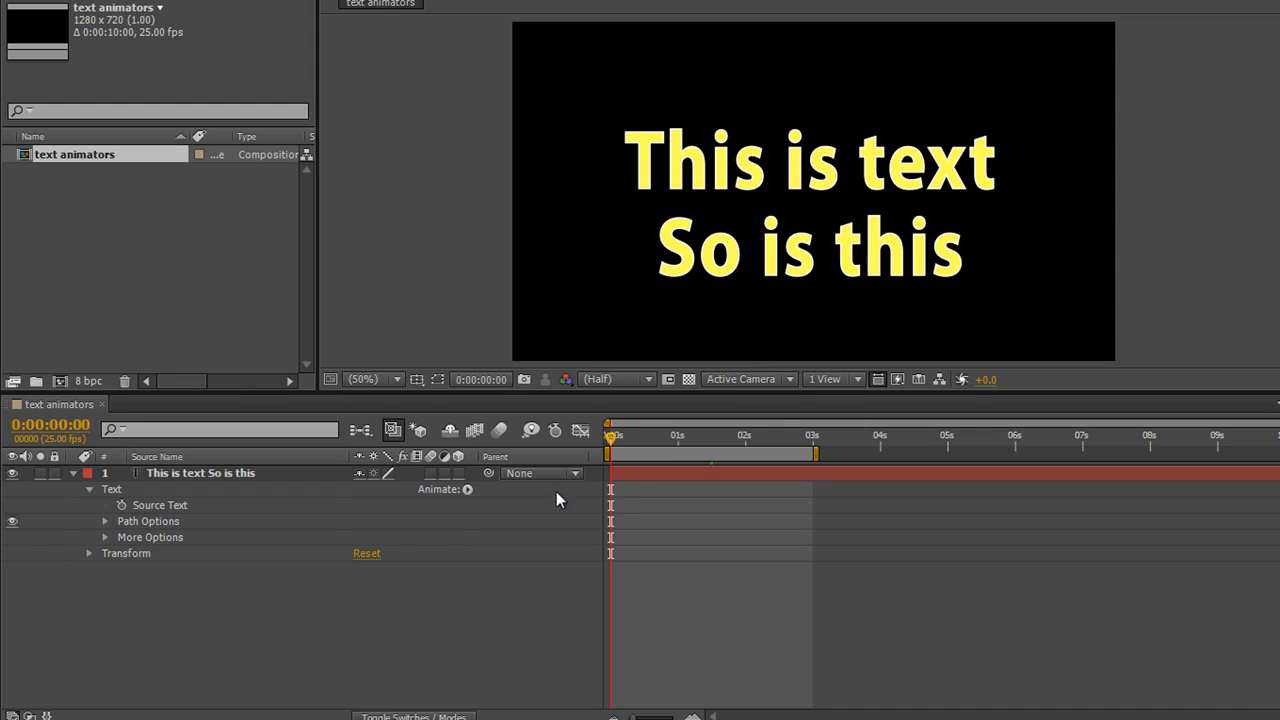
mouse_move(463, 503)
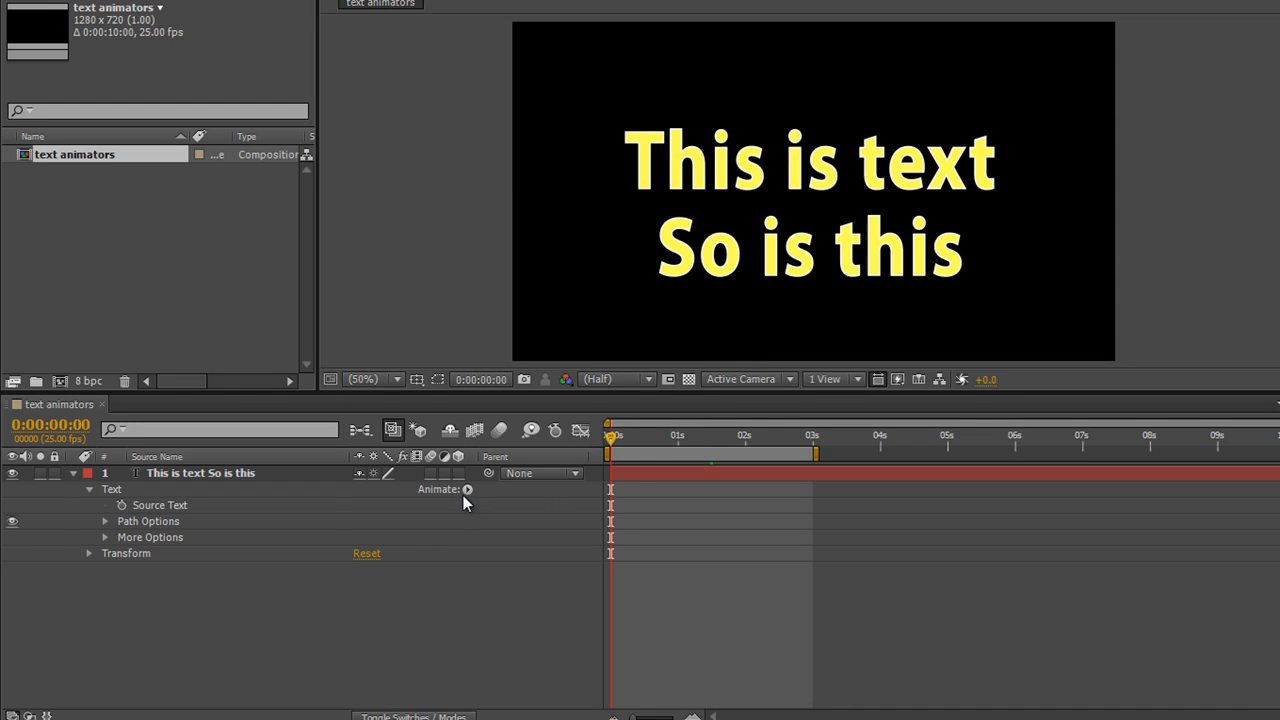
- Add a Tracking animator to the two-line text layer from the Animate menu
click(467, 489)
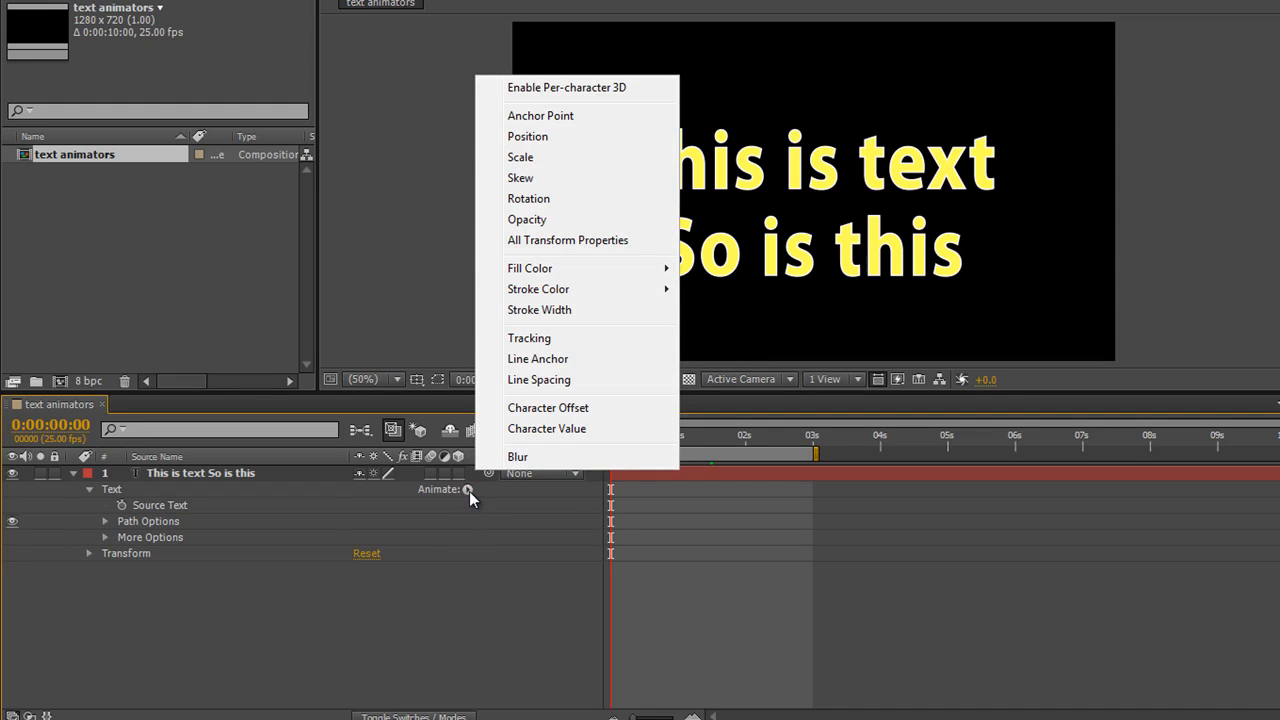
mouse_move(538, 359)
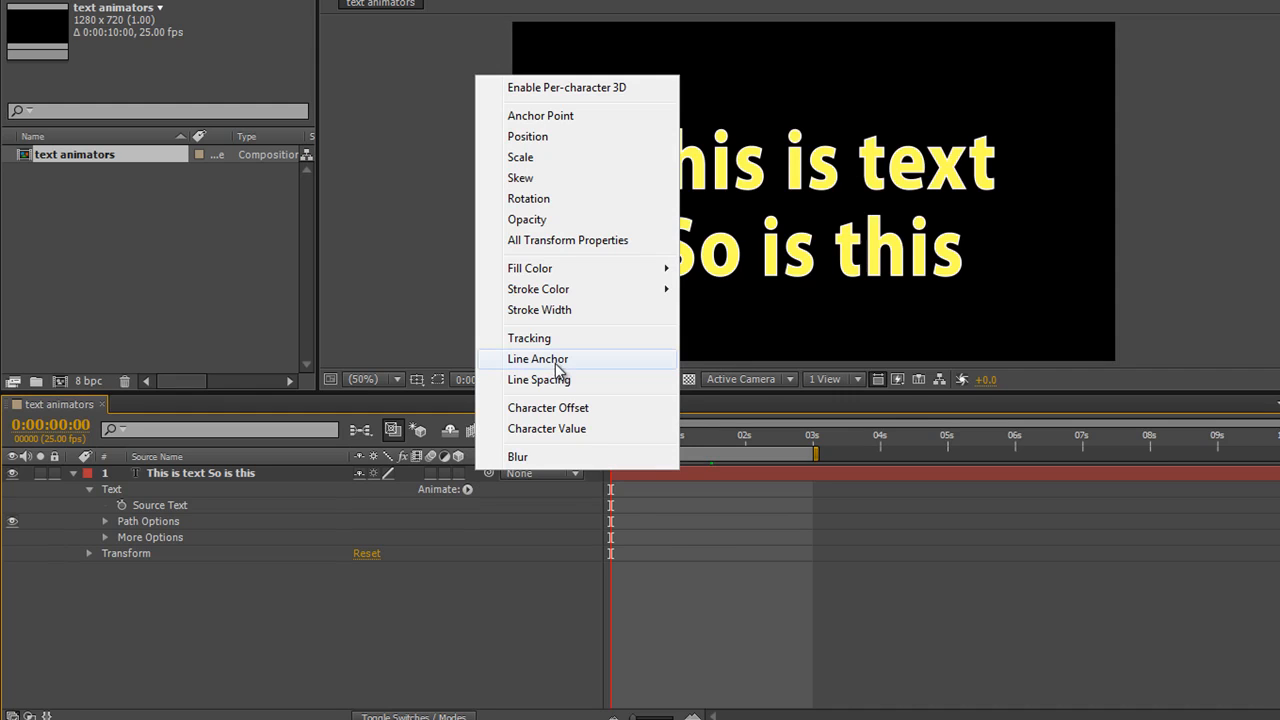
click(529, 337)
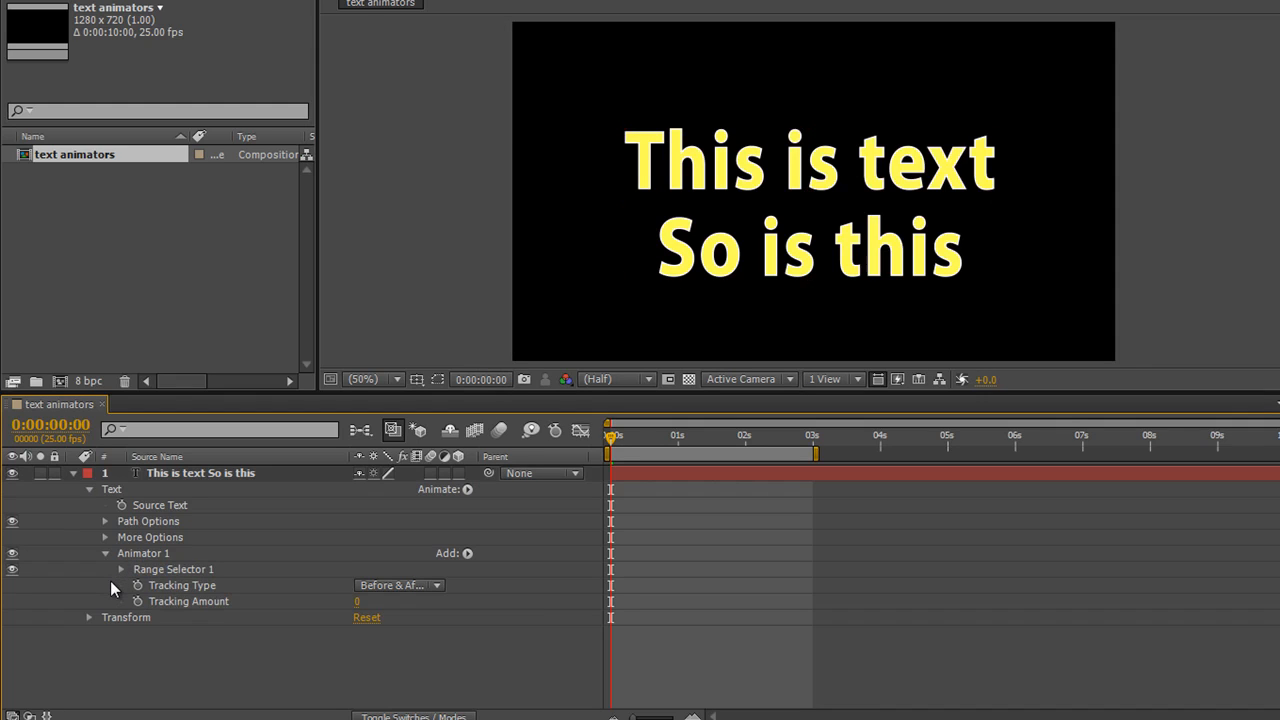
- Expand Range Selector 1 and raise the Tracking Amount to 27
click(120, 569)
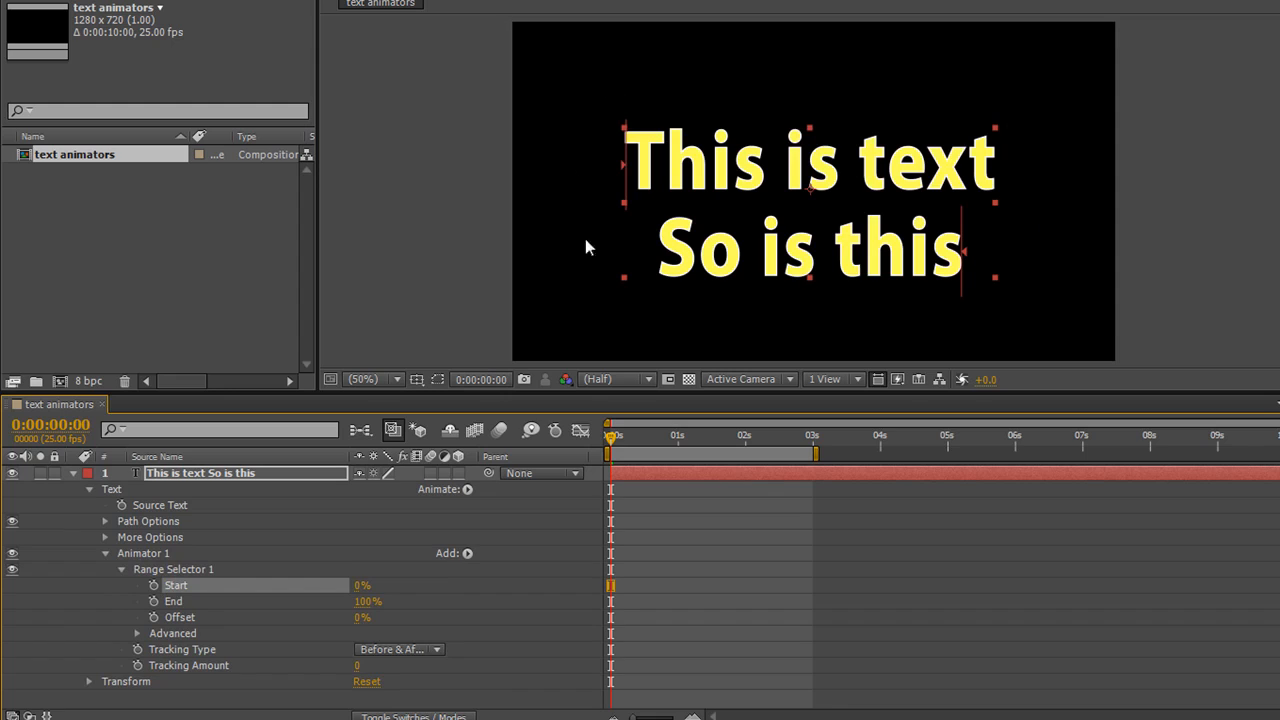
mouse_move(903, 280)
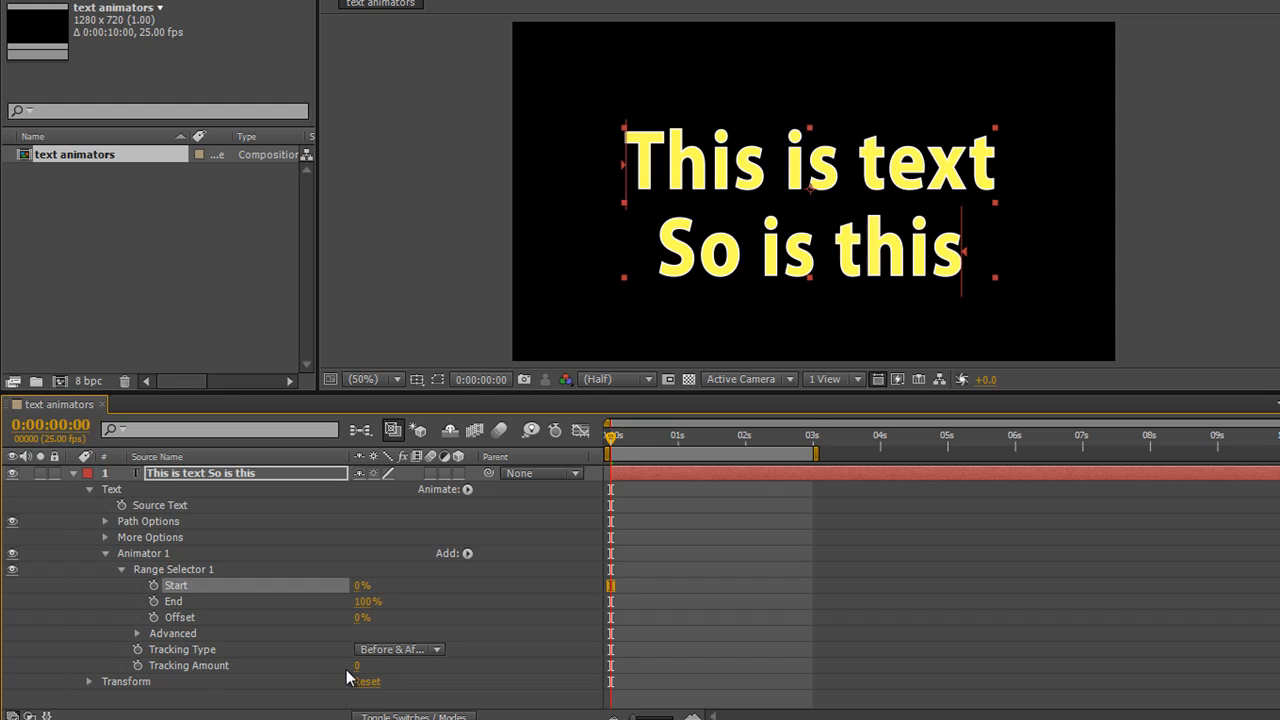
drag(356, 665, 378, 665)
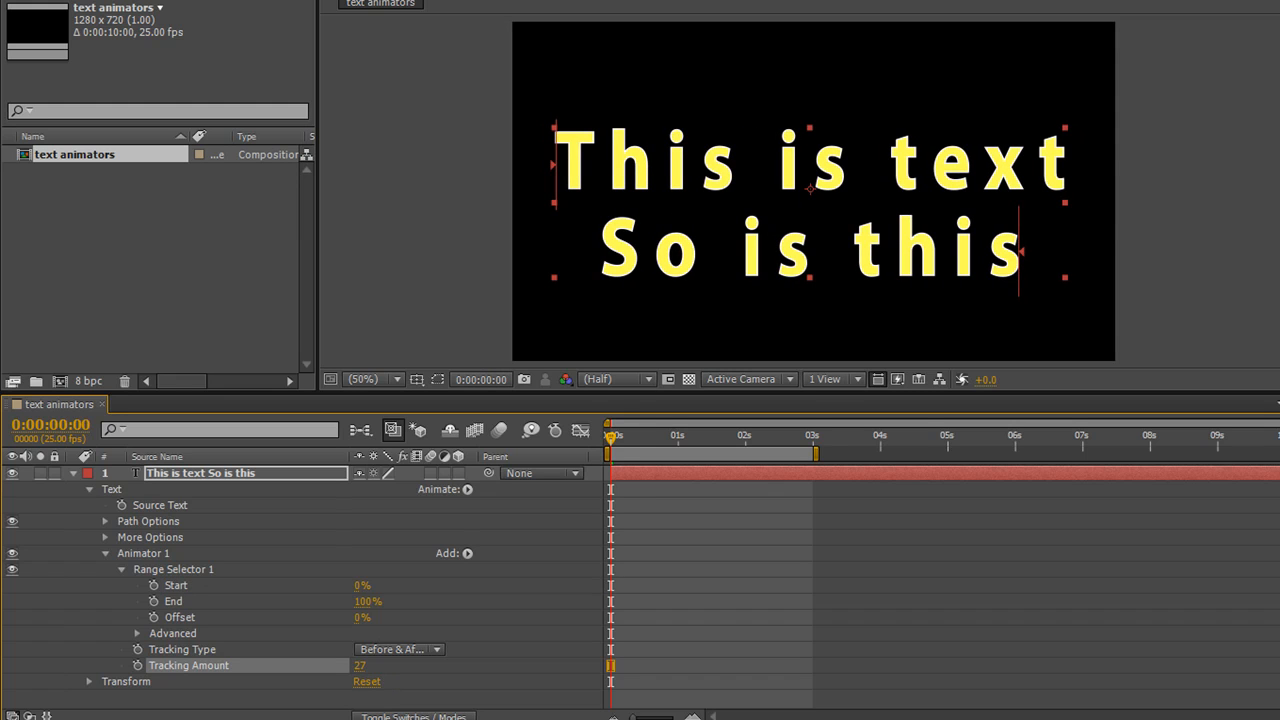
mouse_move(765, 218)
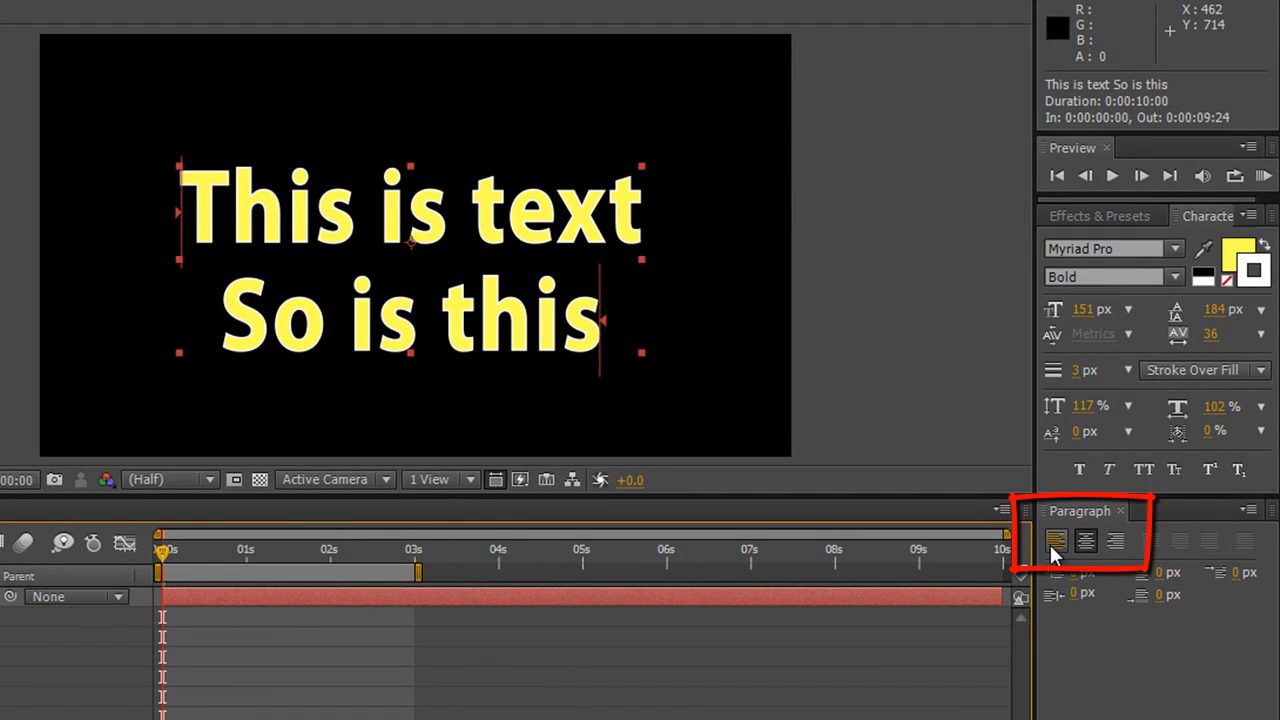
mouse_move(1115, 540)
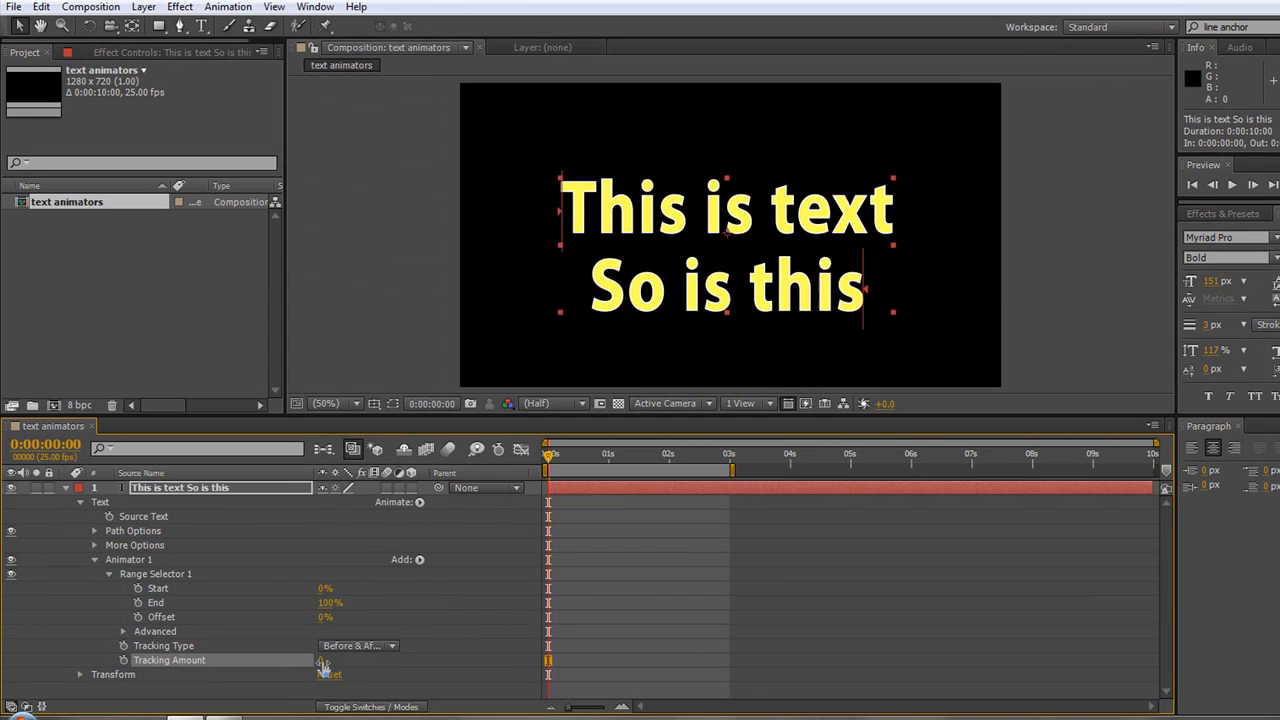
- Lower the Tracking Amount to 11 so the letters are only slightly spread
drag(325, 660, 320, 660)
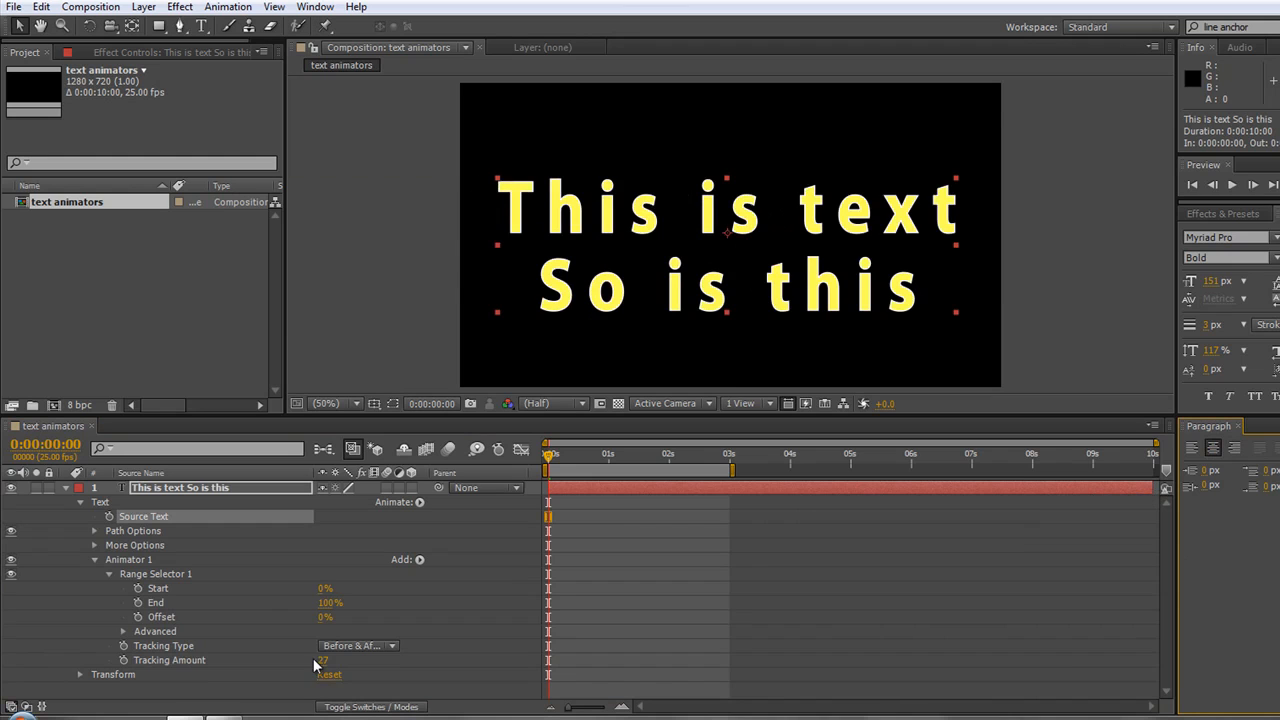
drag(325, 660, 315, 660)
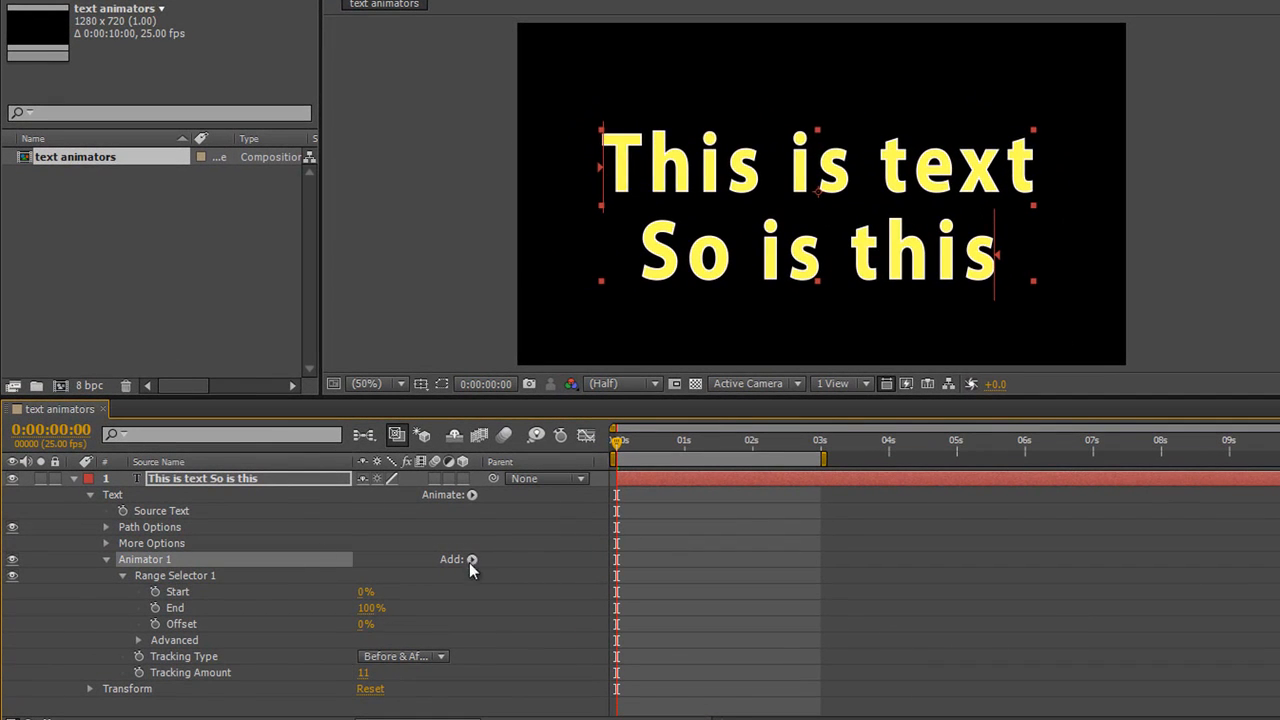
- Add a Line Anchor property at 50% to Animator 1
click(471, 559)
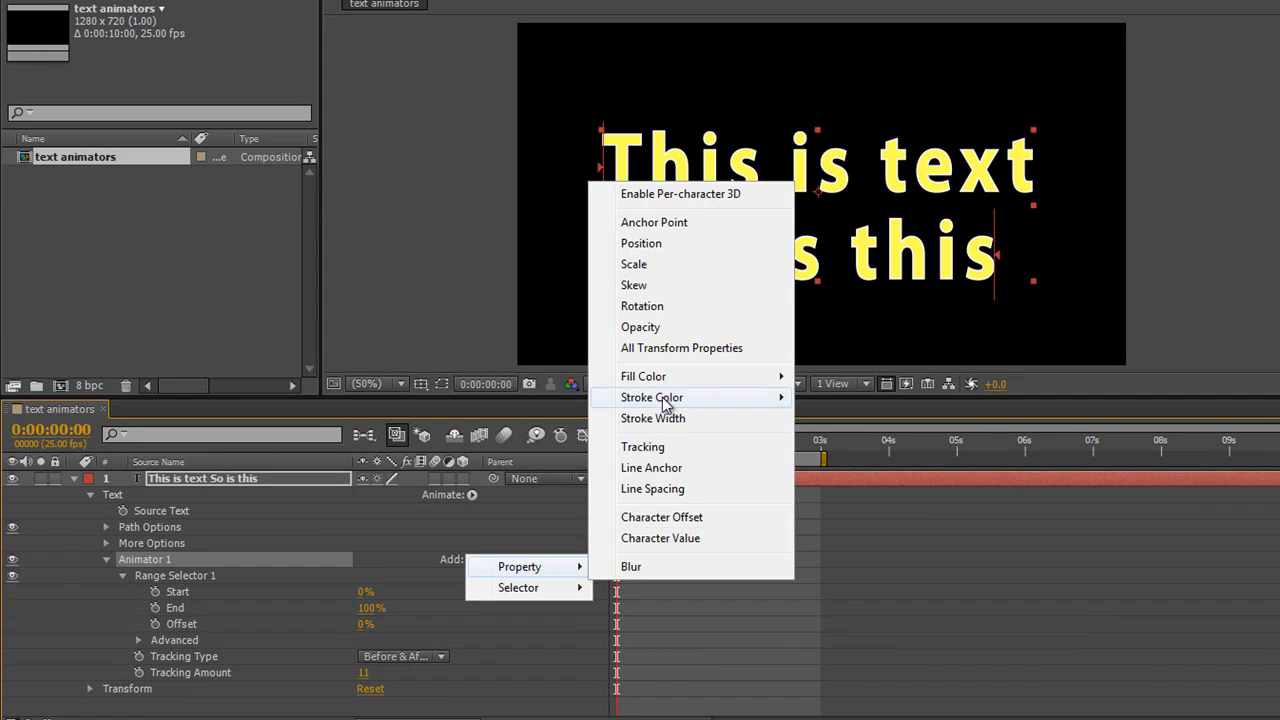
mouse_move(651, 468)
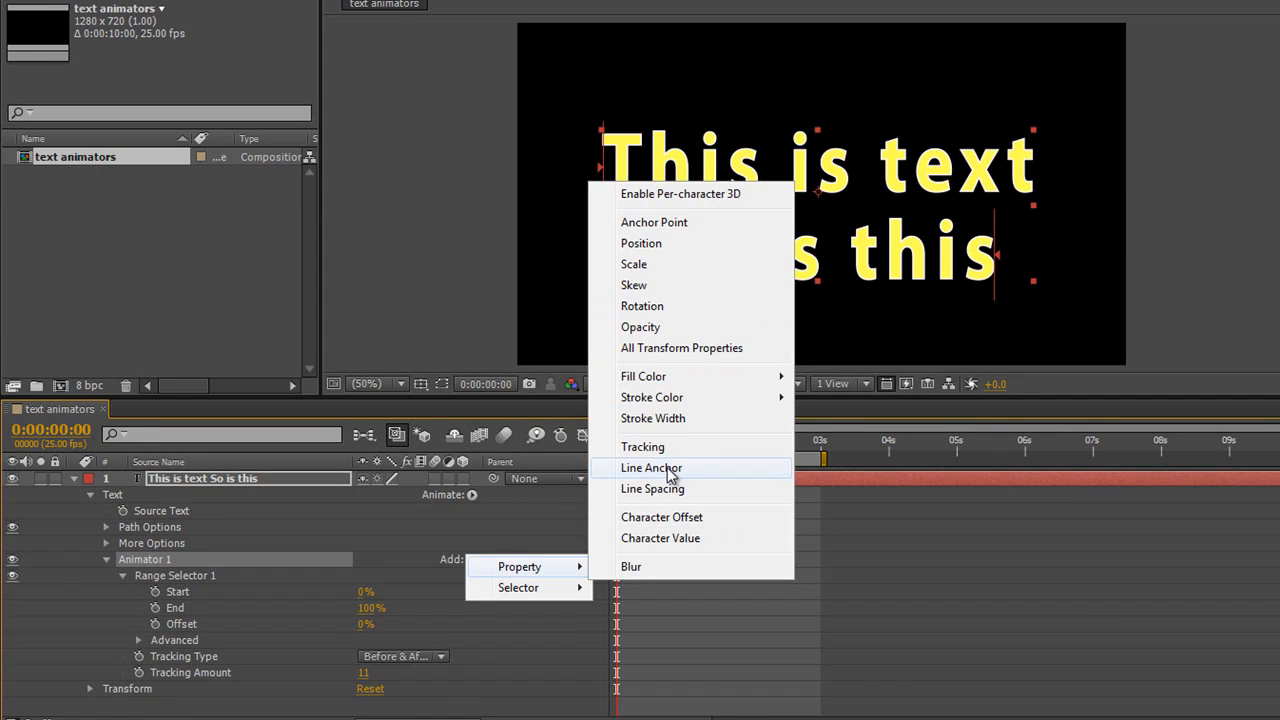
click(651, 468)
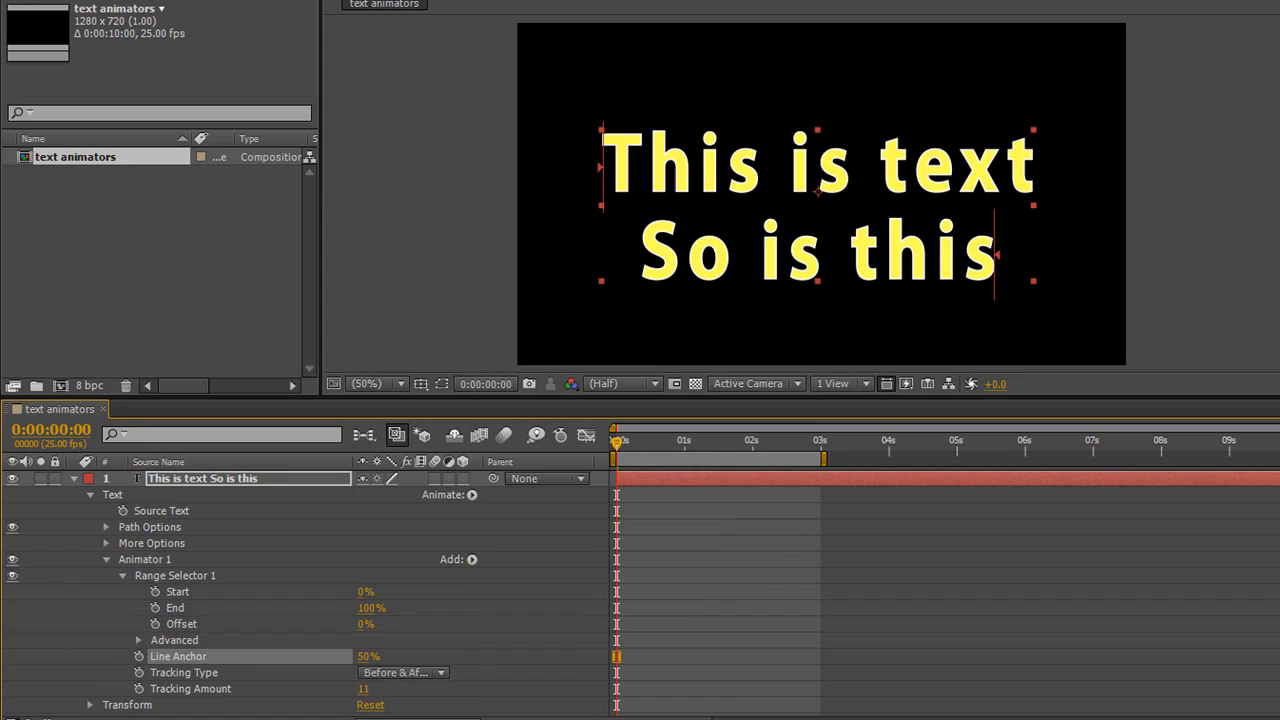
mouse_move(543, 712)
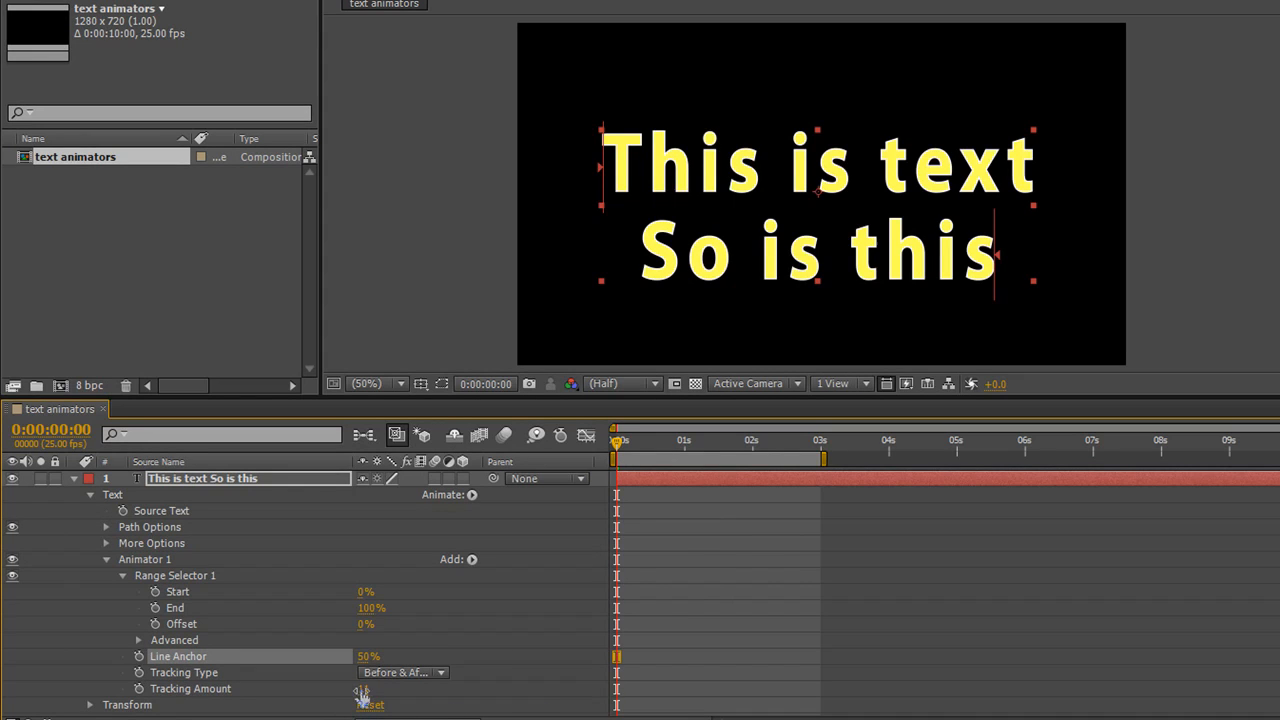
drag(370, 689, 360, 689)
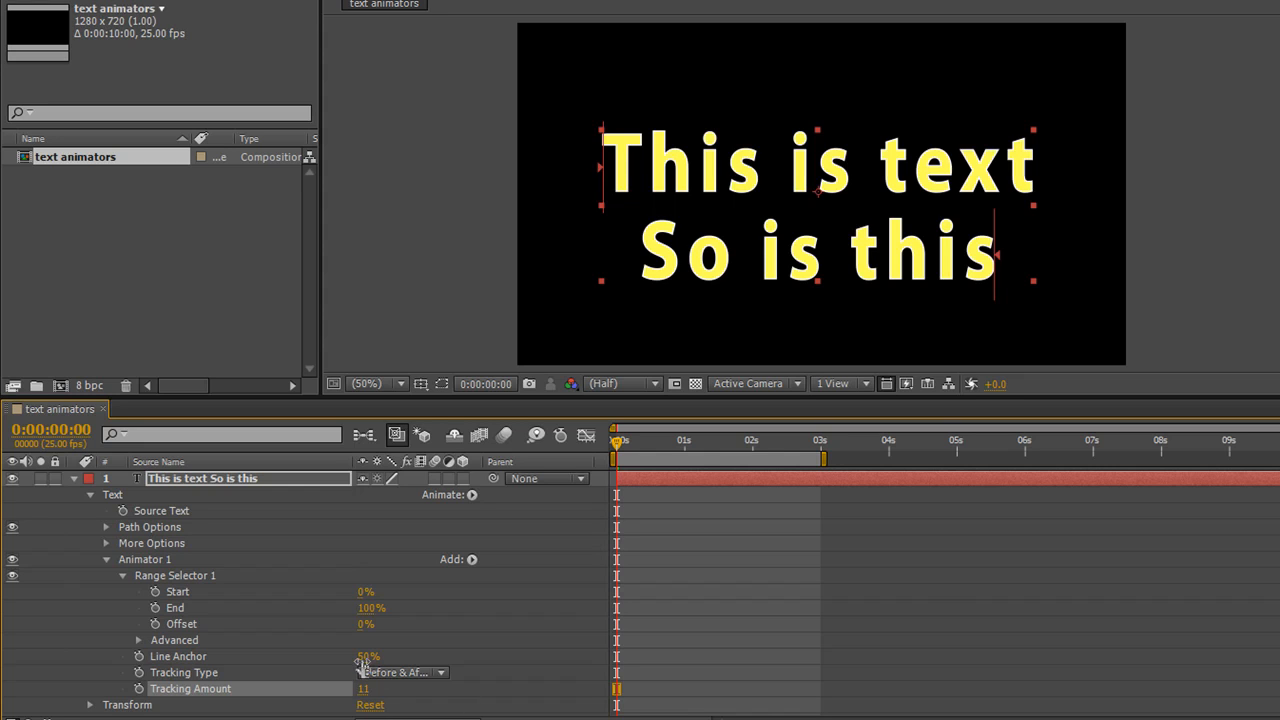
- Move Line Anchor from 63% and 100% to 24%, then set Tracking Amount to -2
drag(368, 656, 407, 656)
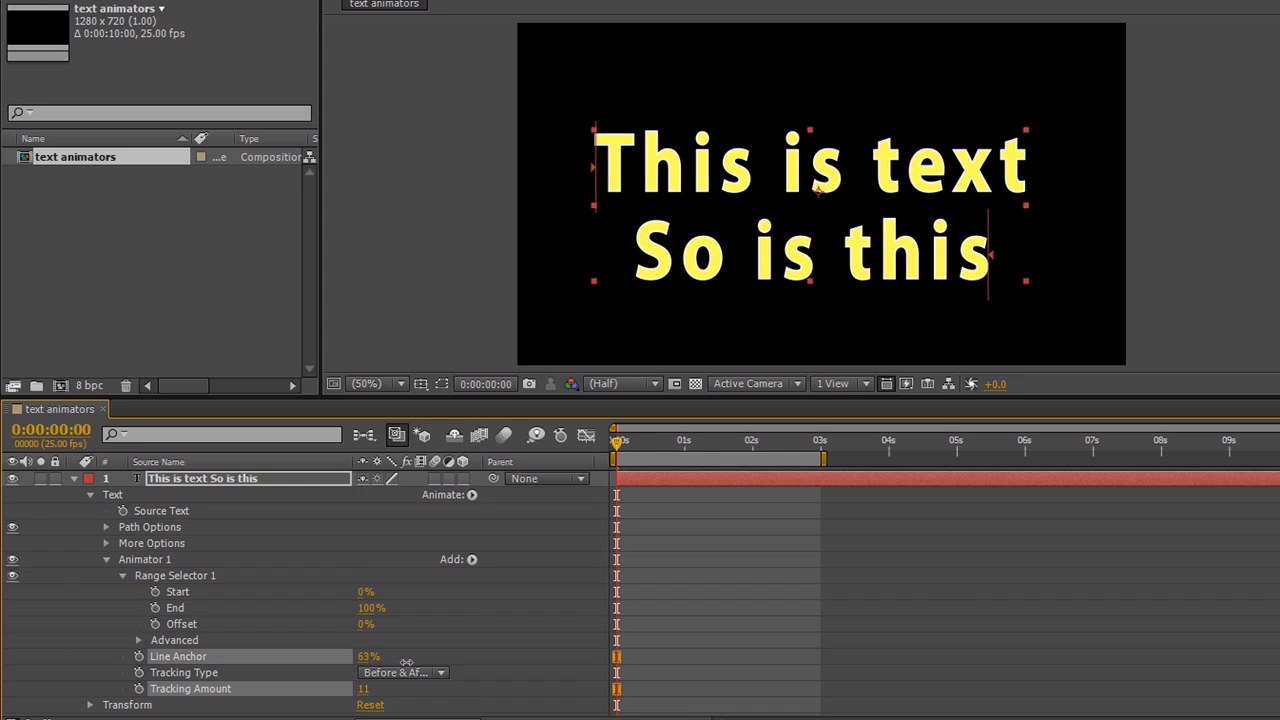
drag(368, 656, 416, 656)
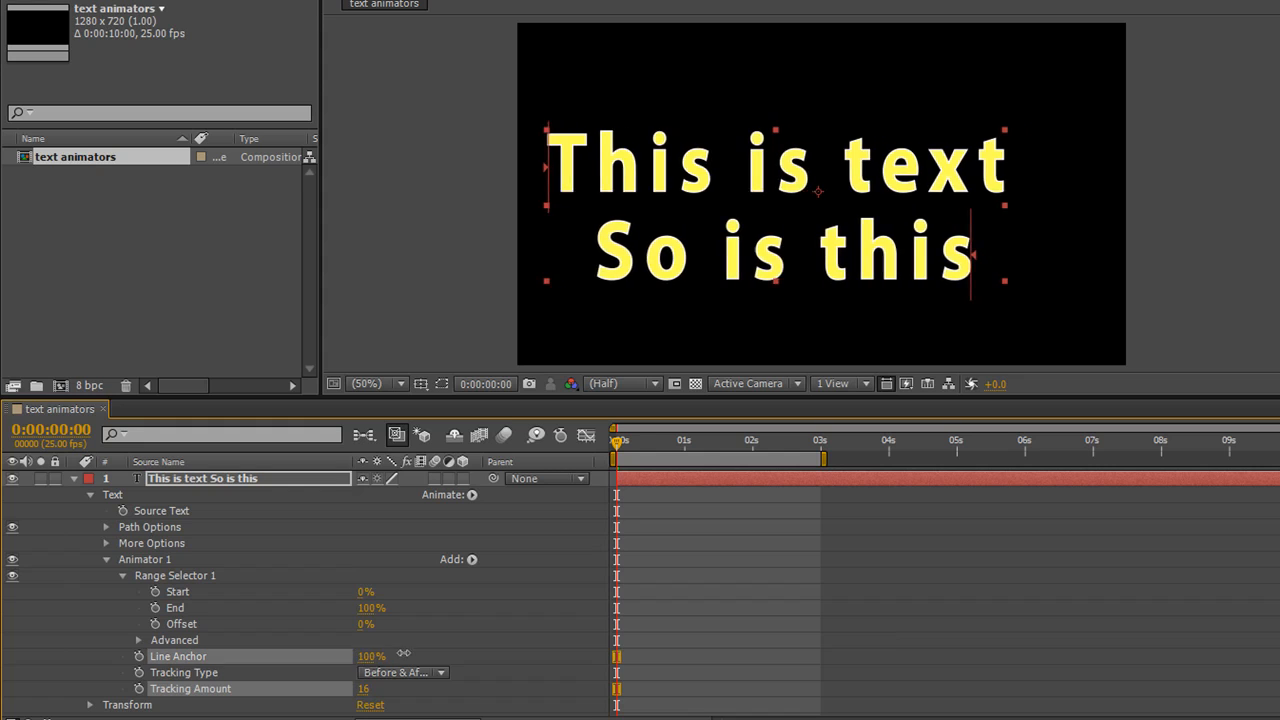
drag(370, 656, 300, 656)
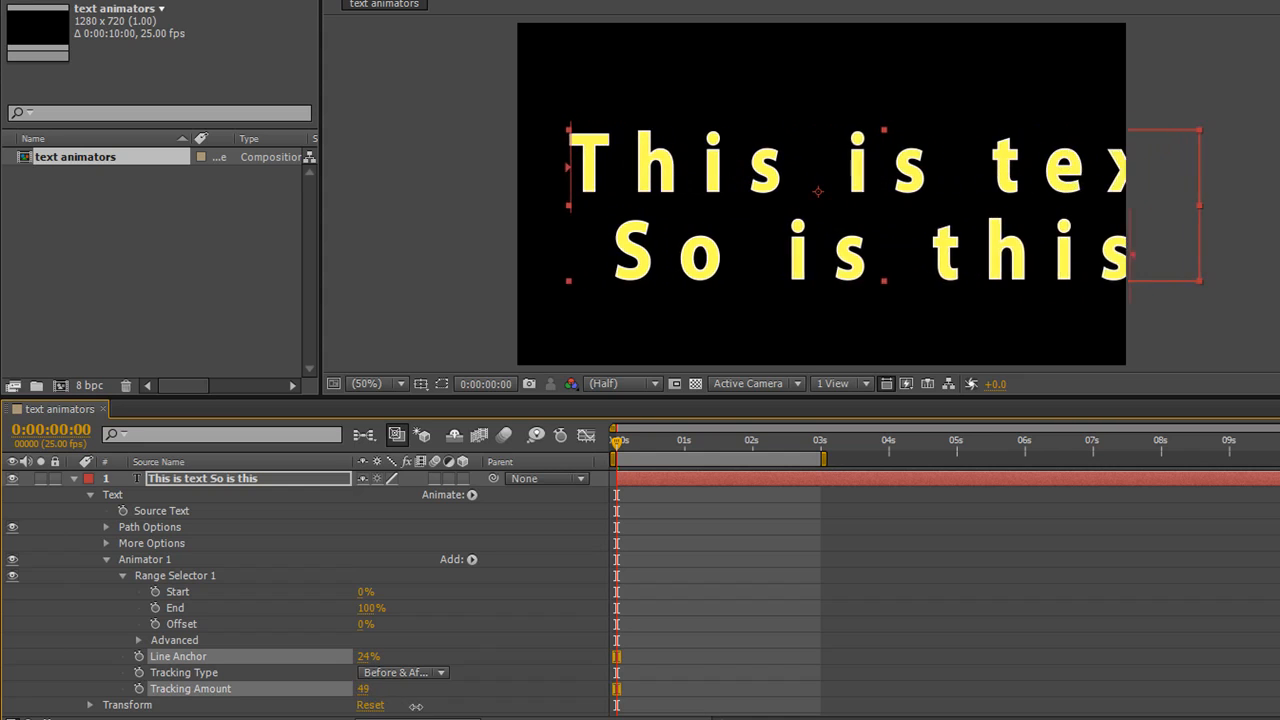
drag(380, 688, 362, 688)
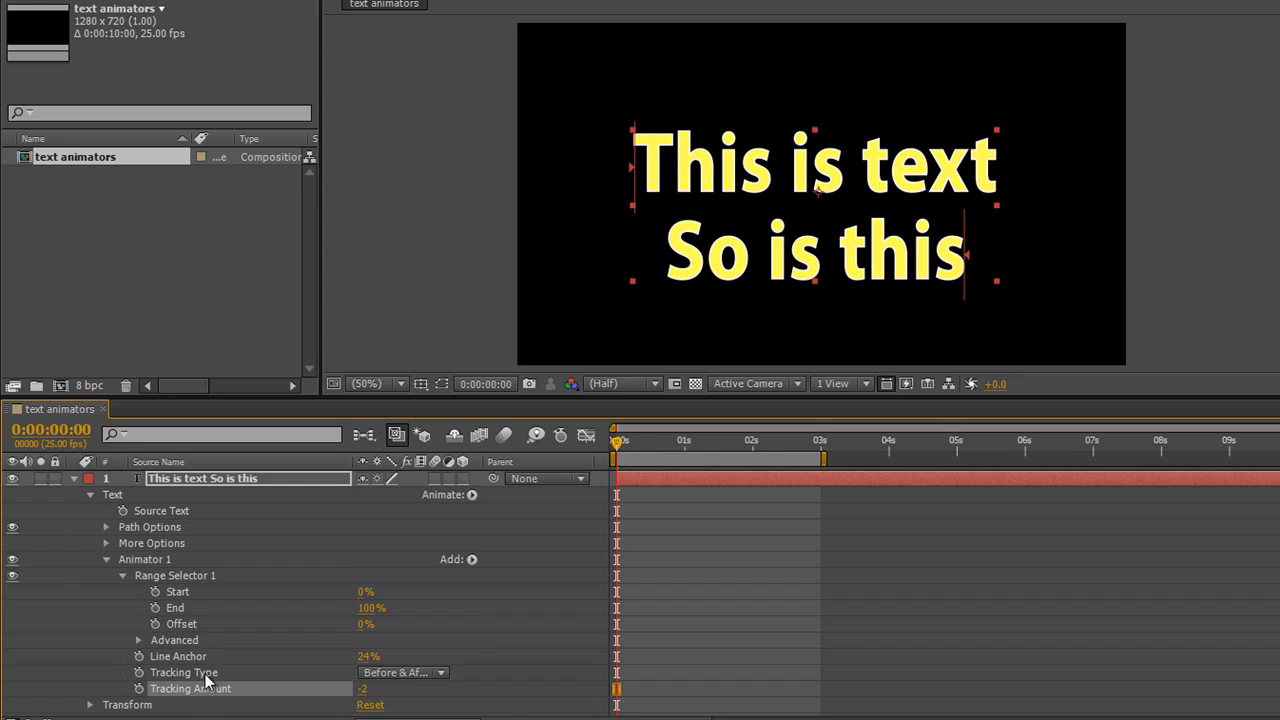
- Add Line Spacing 370,327 to Animator 1 and set the range Start to 100%
click(471, 559)
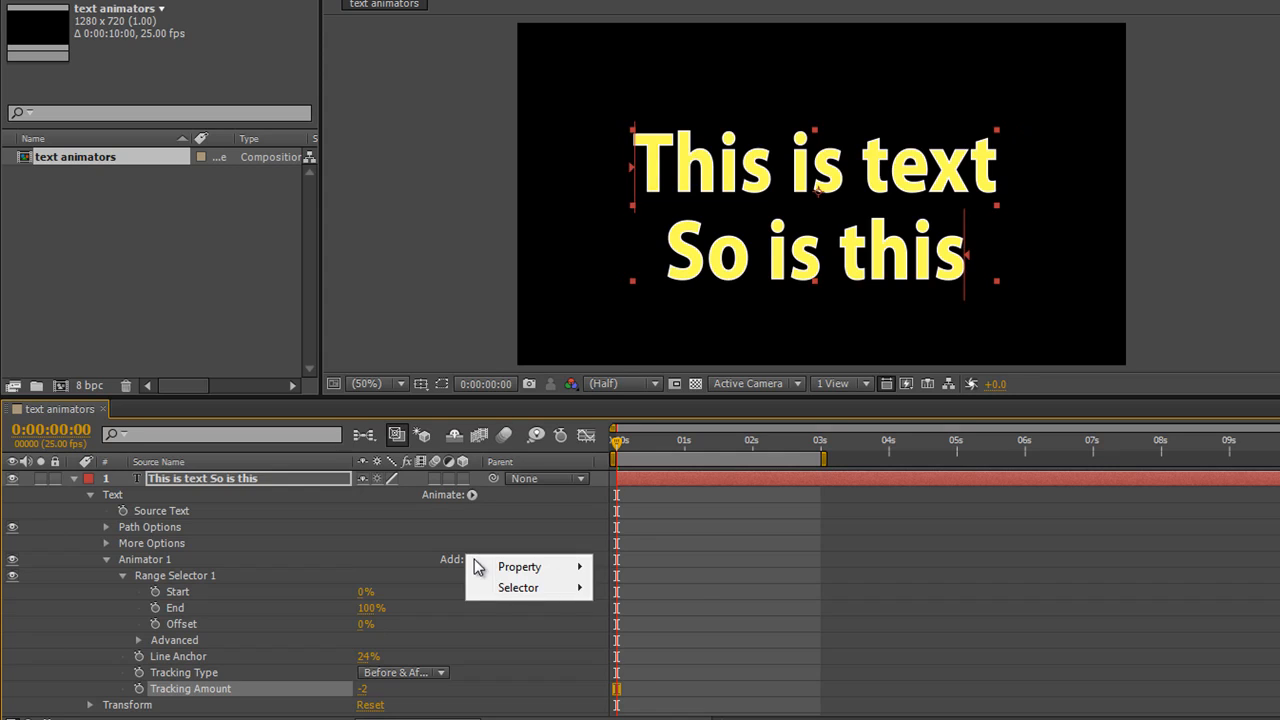
click(519, 566)
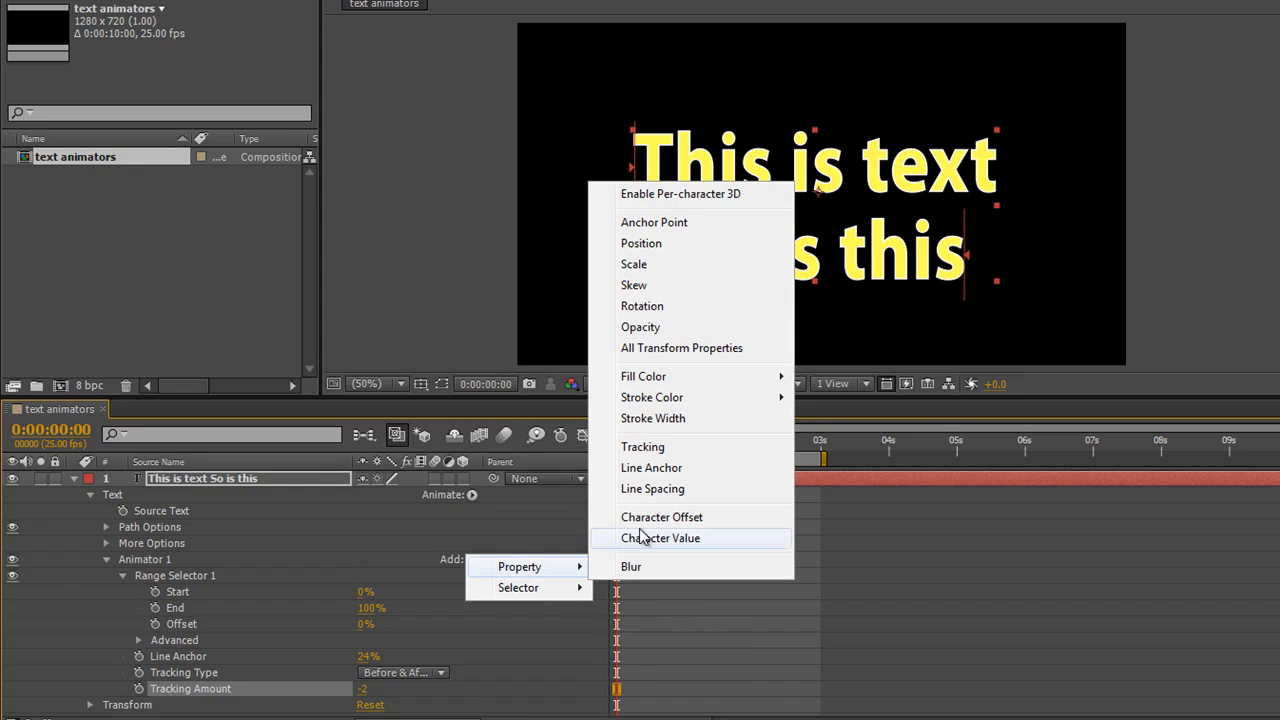
click(652, 488)
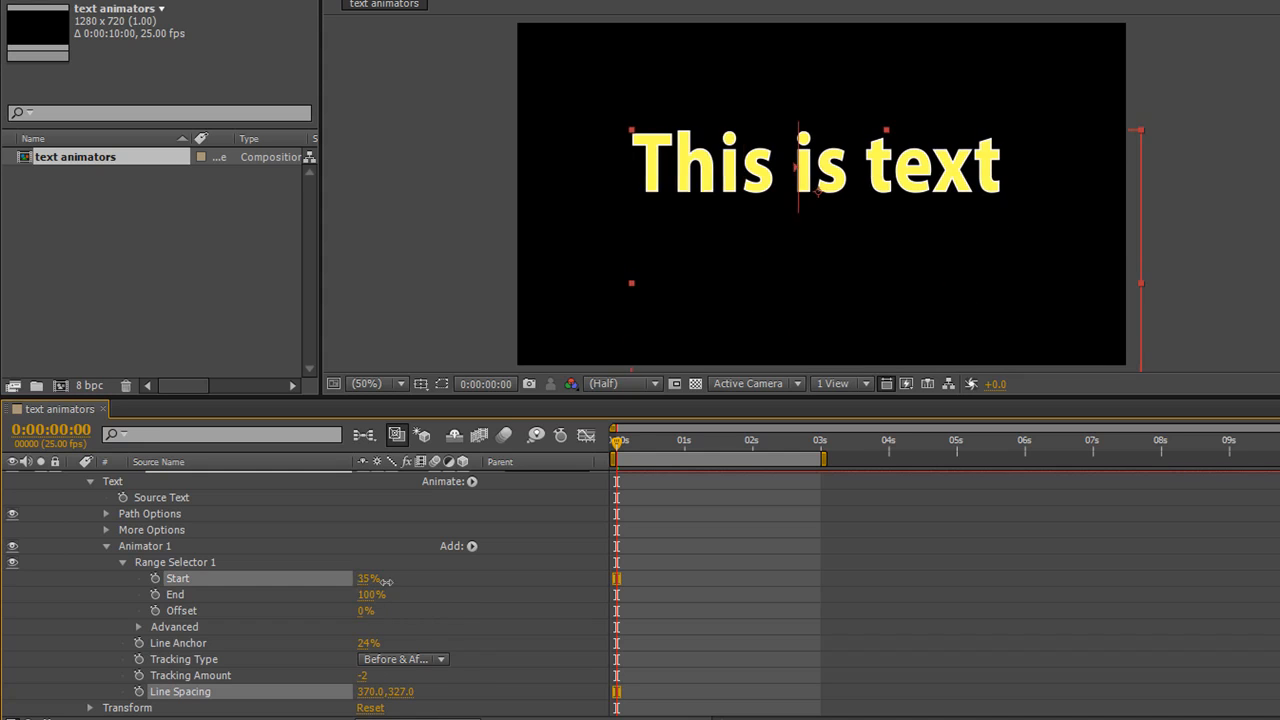
drag(368, 578, 375, 578)
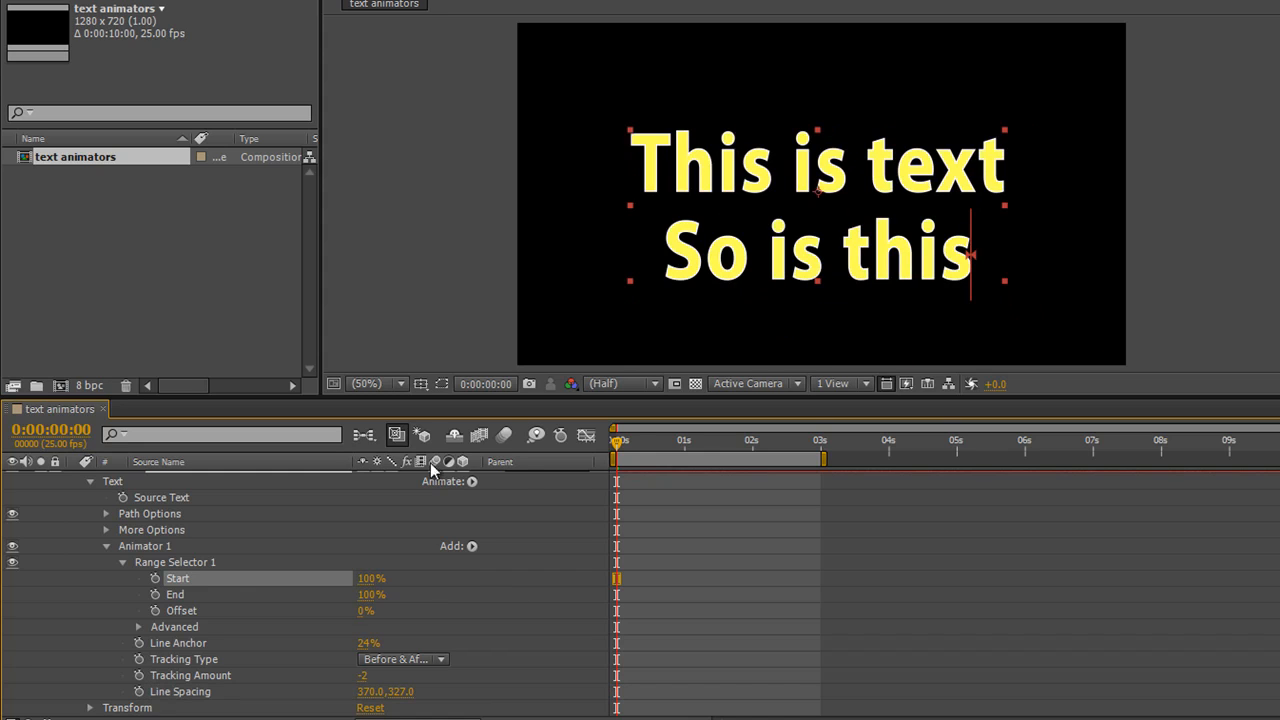
mouse_move(471, 517)
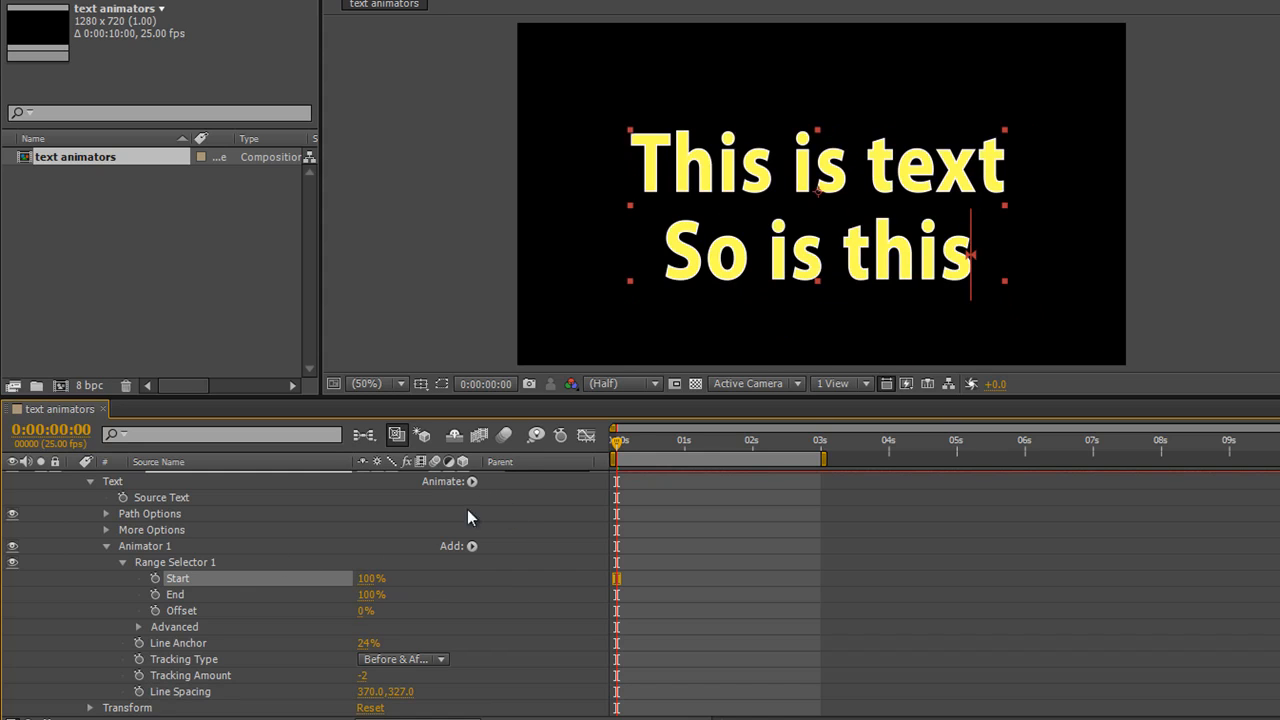
- Delete Animator 1 from the text layer and bring up the Animate property list
click(471, 546)
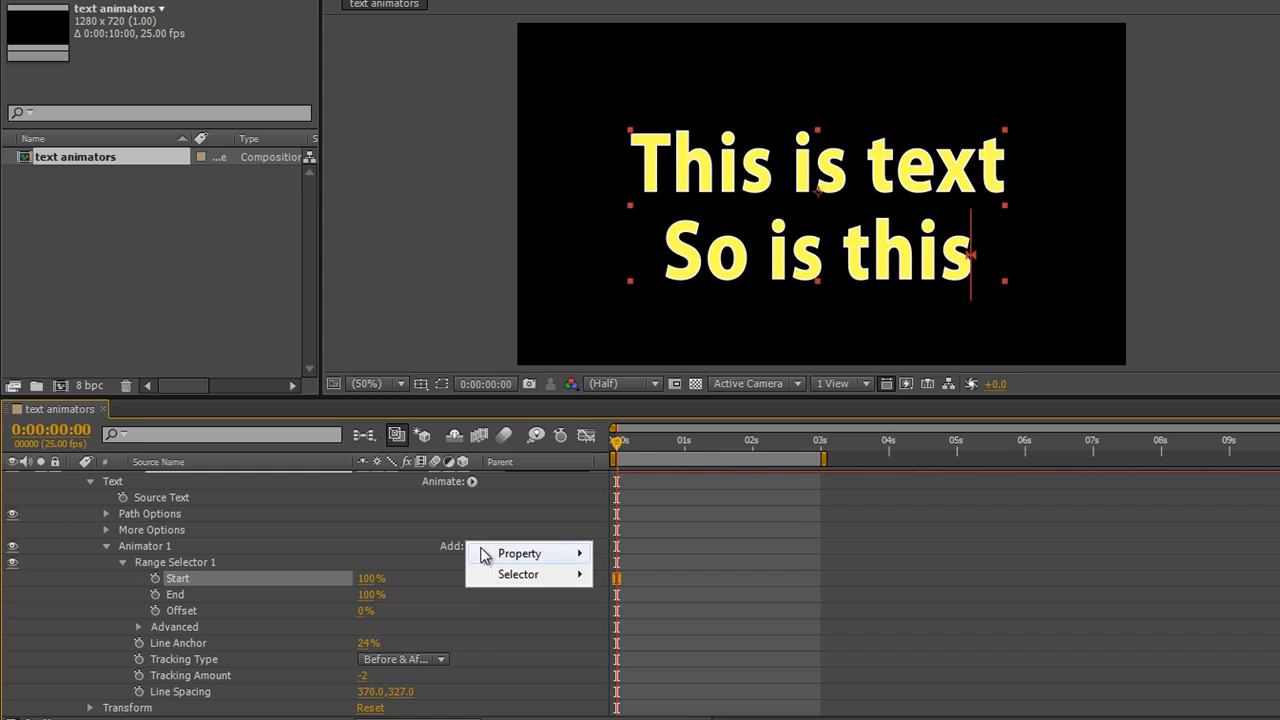
click(145, 546)
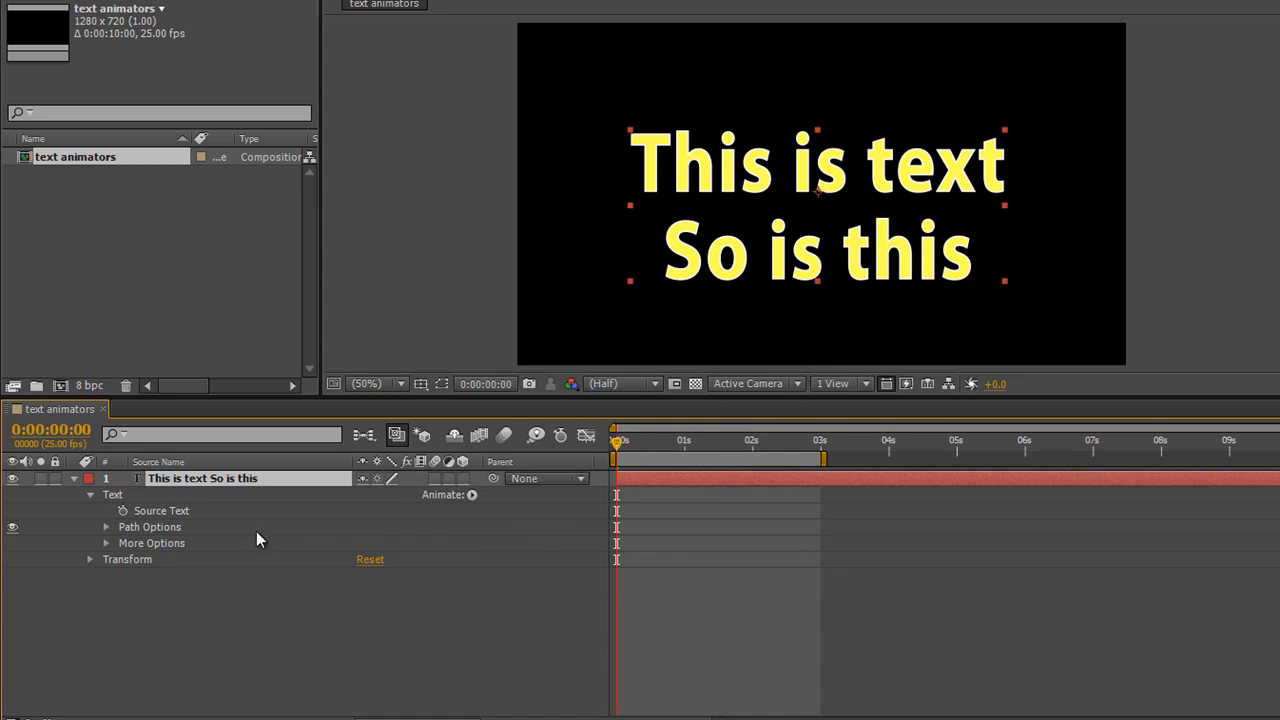
click(472, 495)
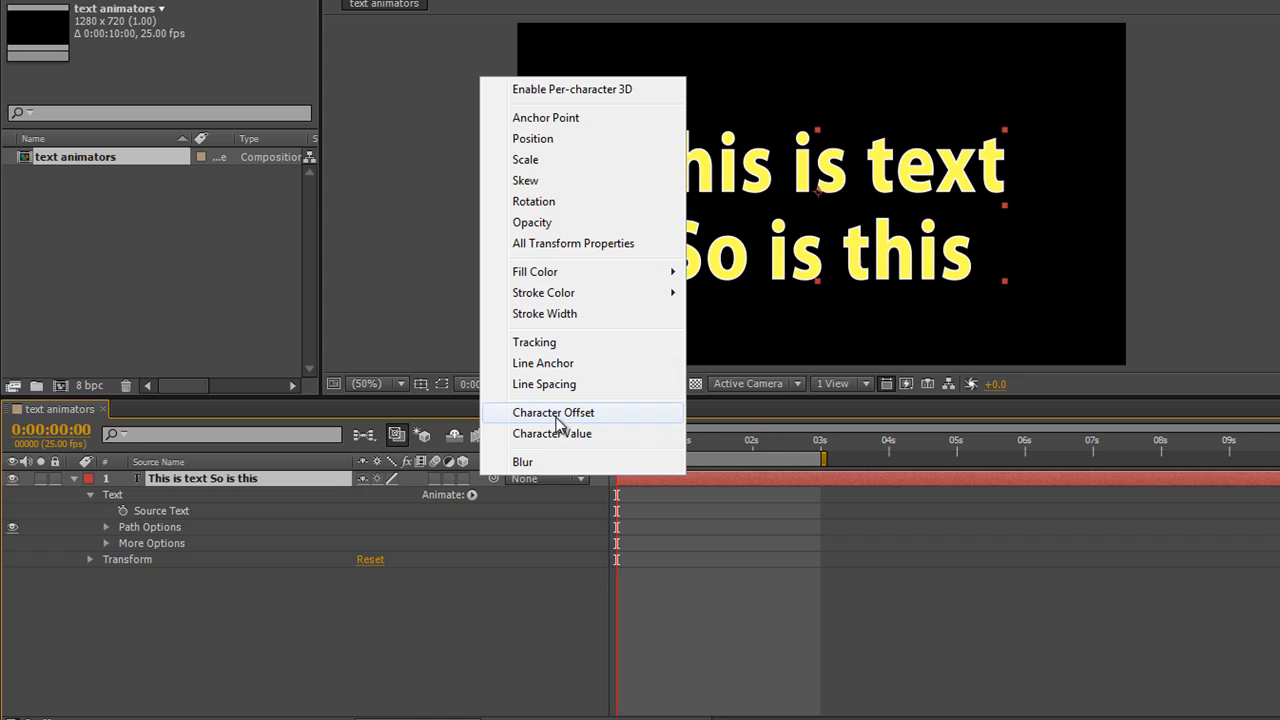
- Add a Character Offset animator with Full Unicode character range and offset -16
click(553, 412)
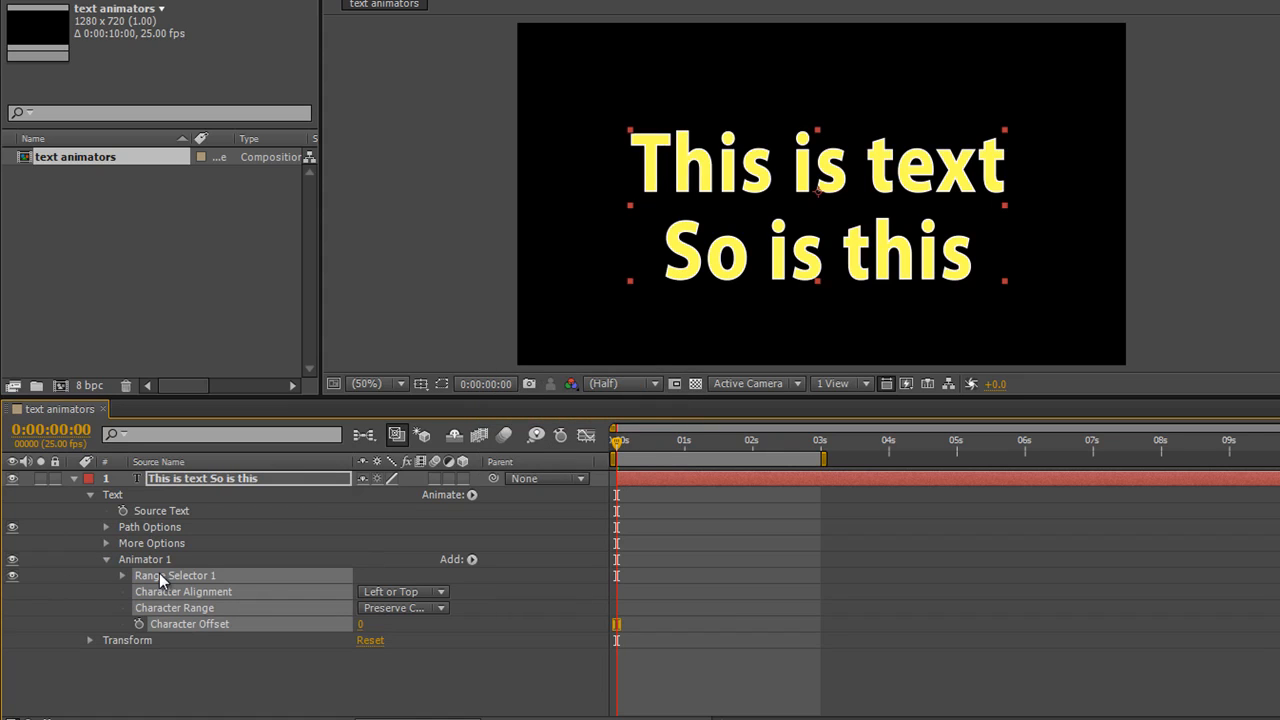
mouse_move(194, 632)
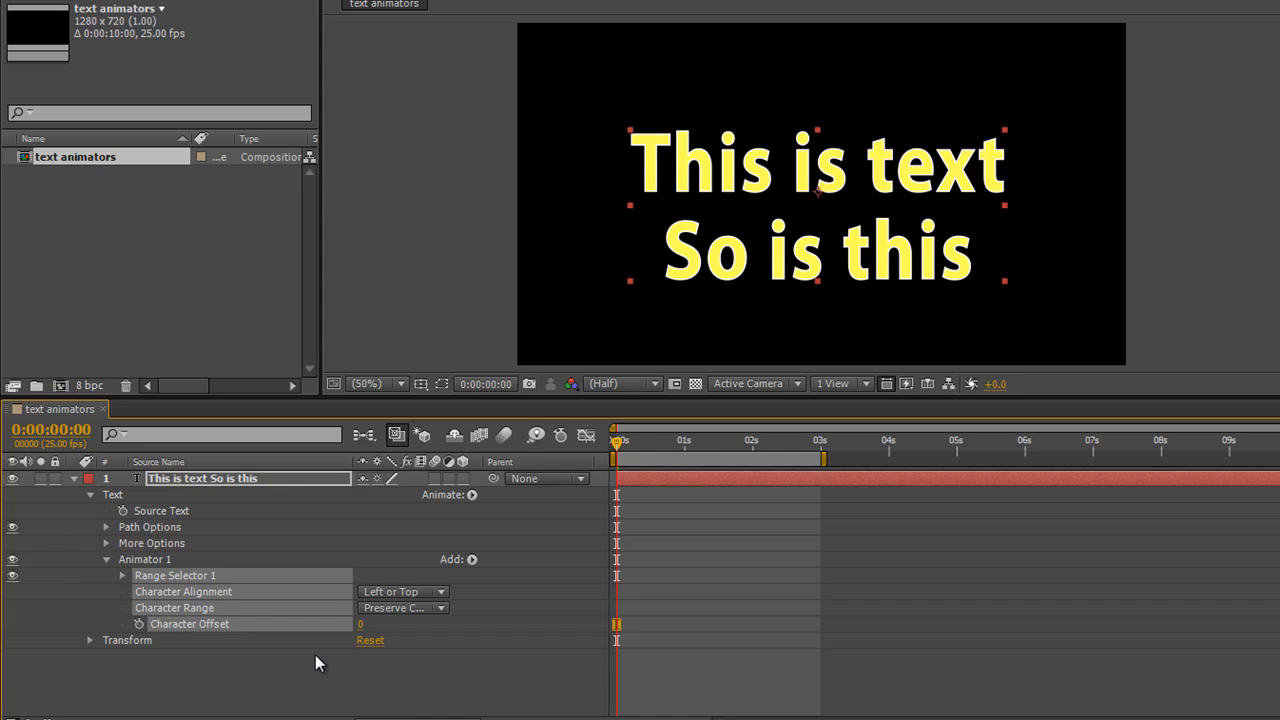
mouse_move(358, 638)
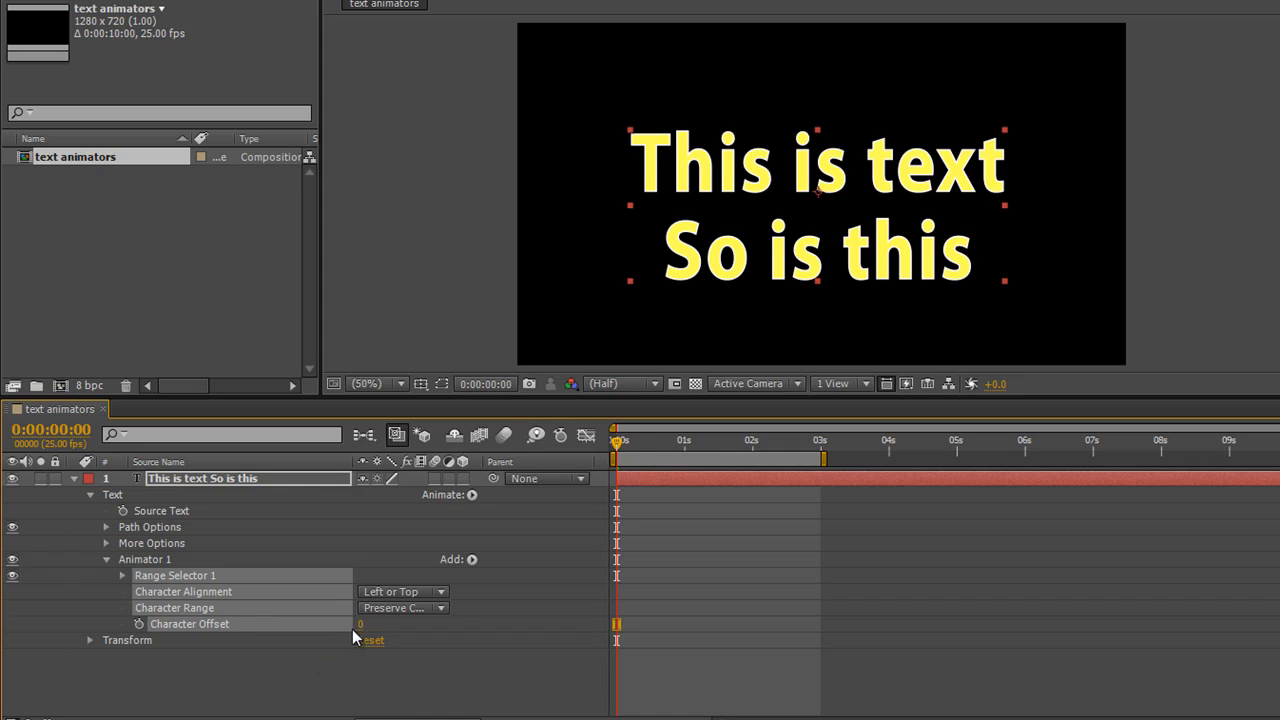
drag(360, 624, 378, 624)
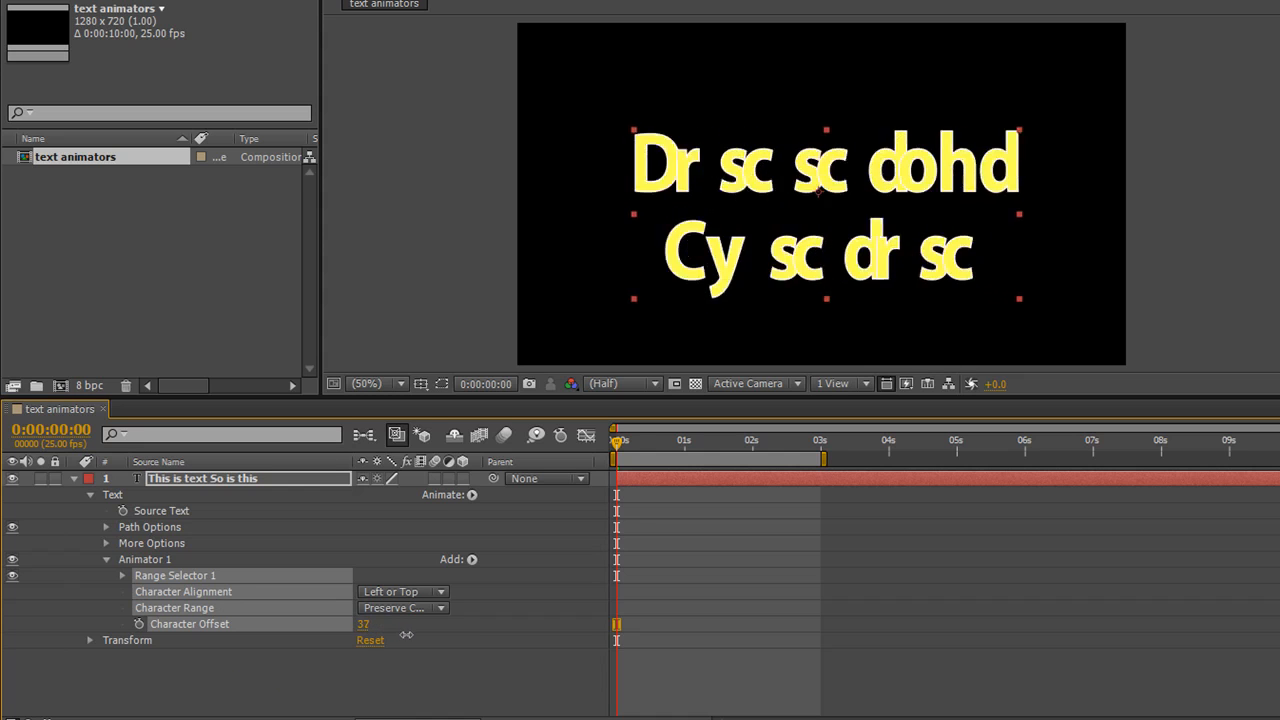
drag(363, 624, 390, 624)
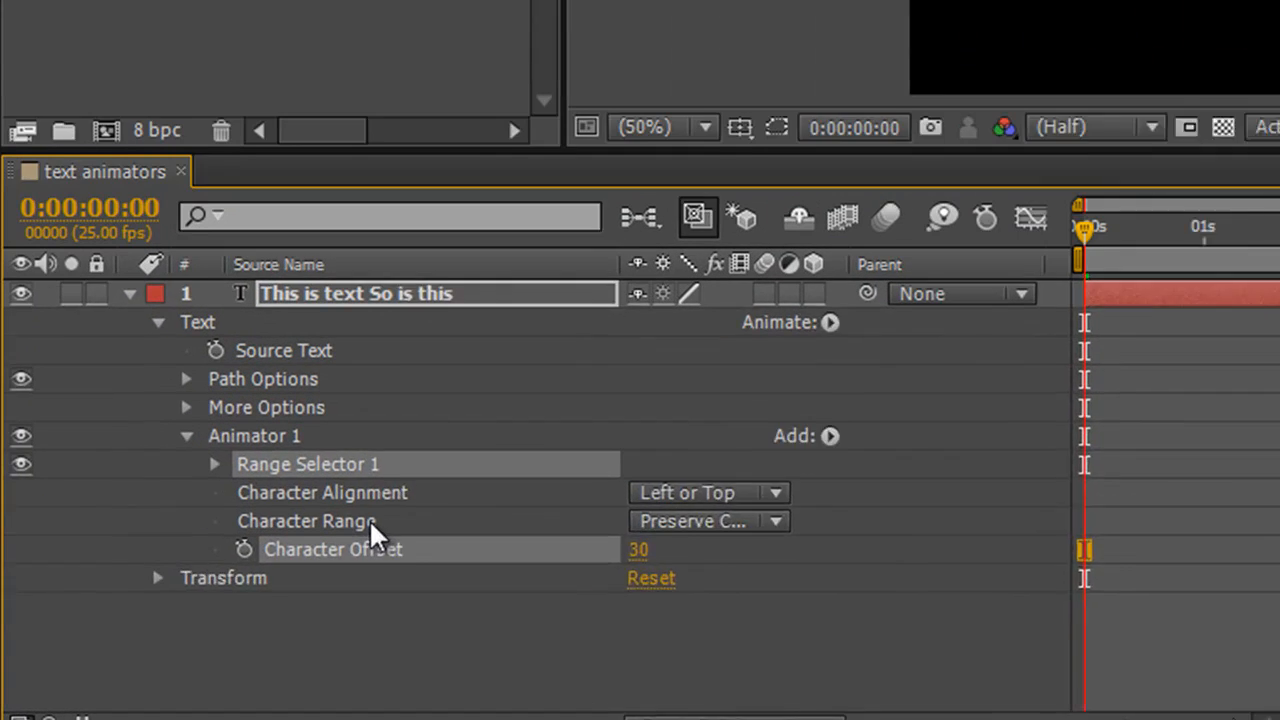
click(708, 520)
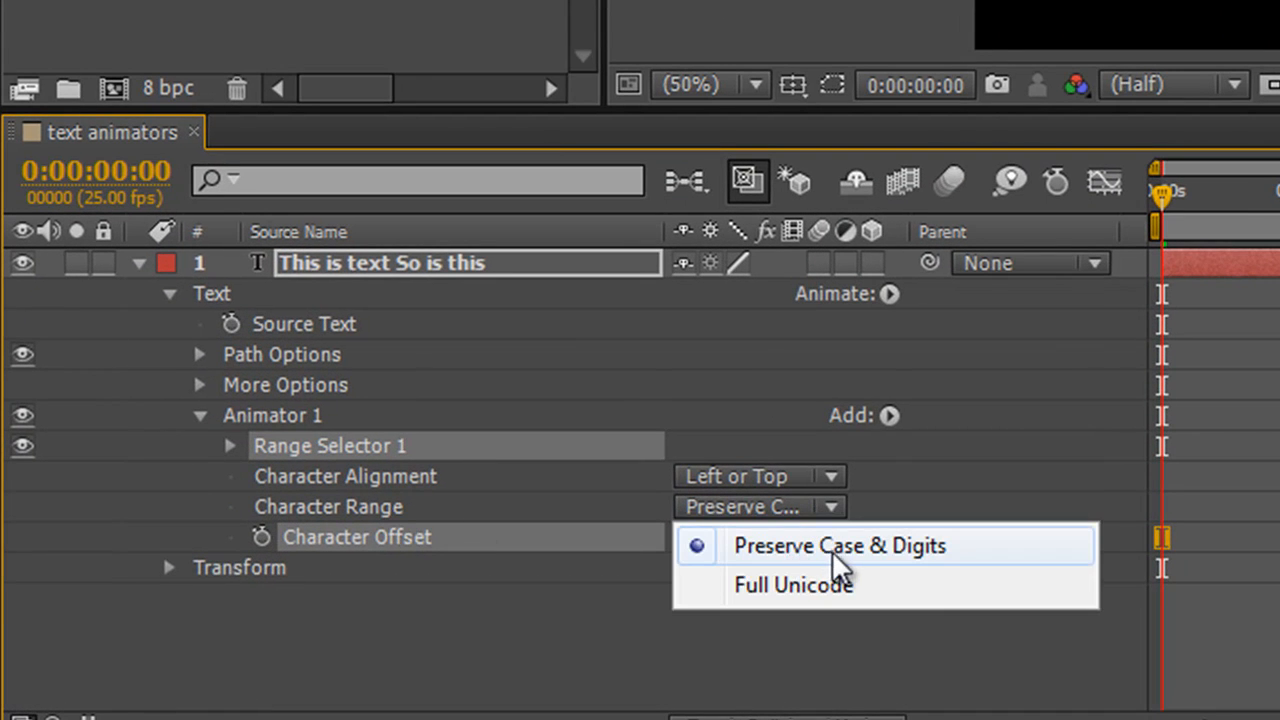
mouse_move(805, 610)
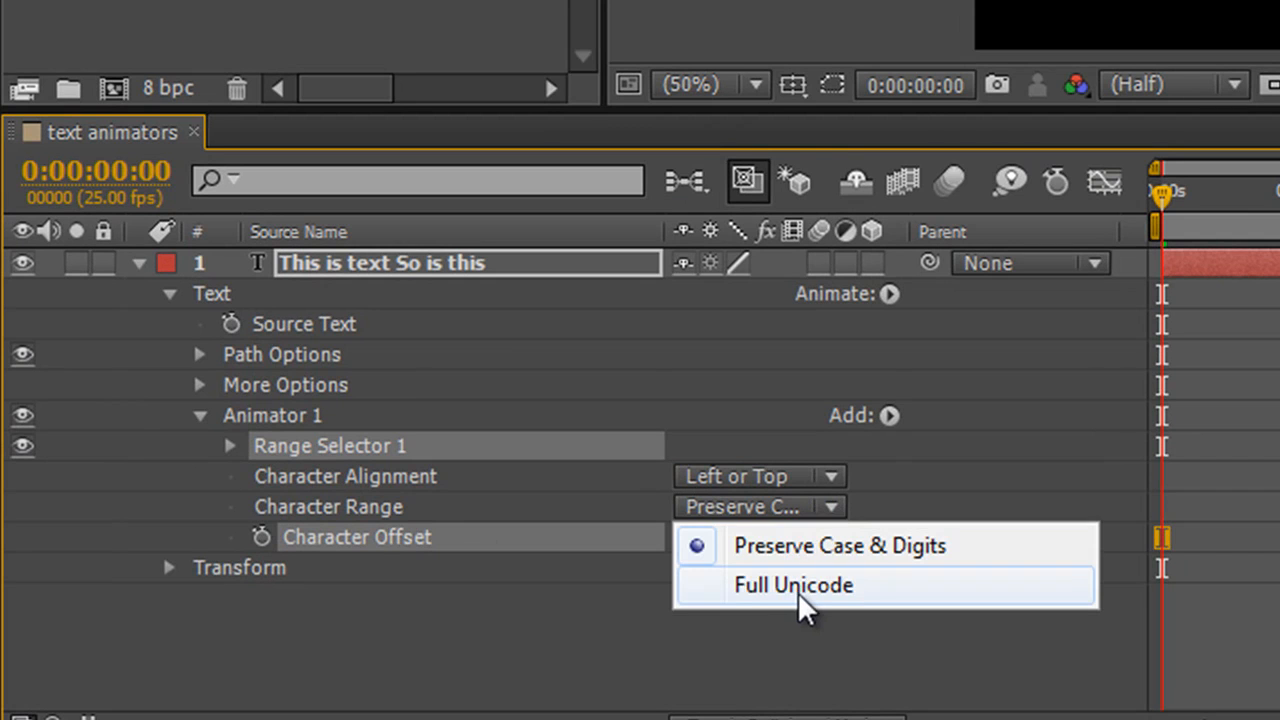
click(793, 585)
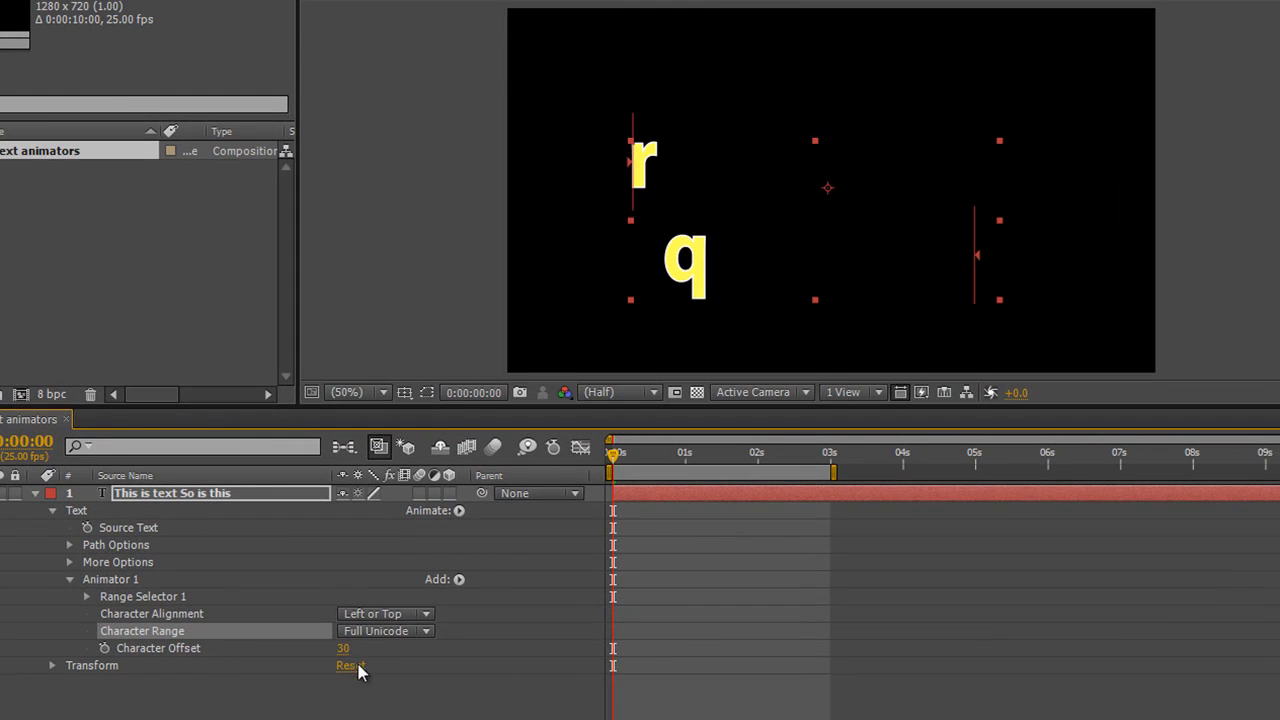
drag(343, 648, 390, 655)
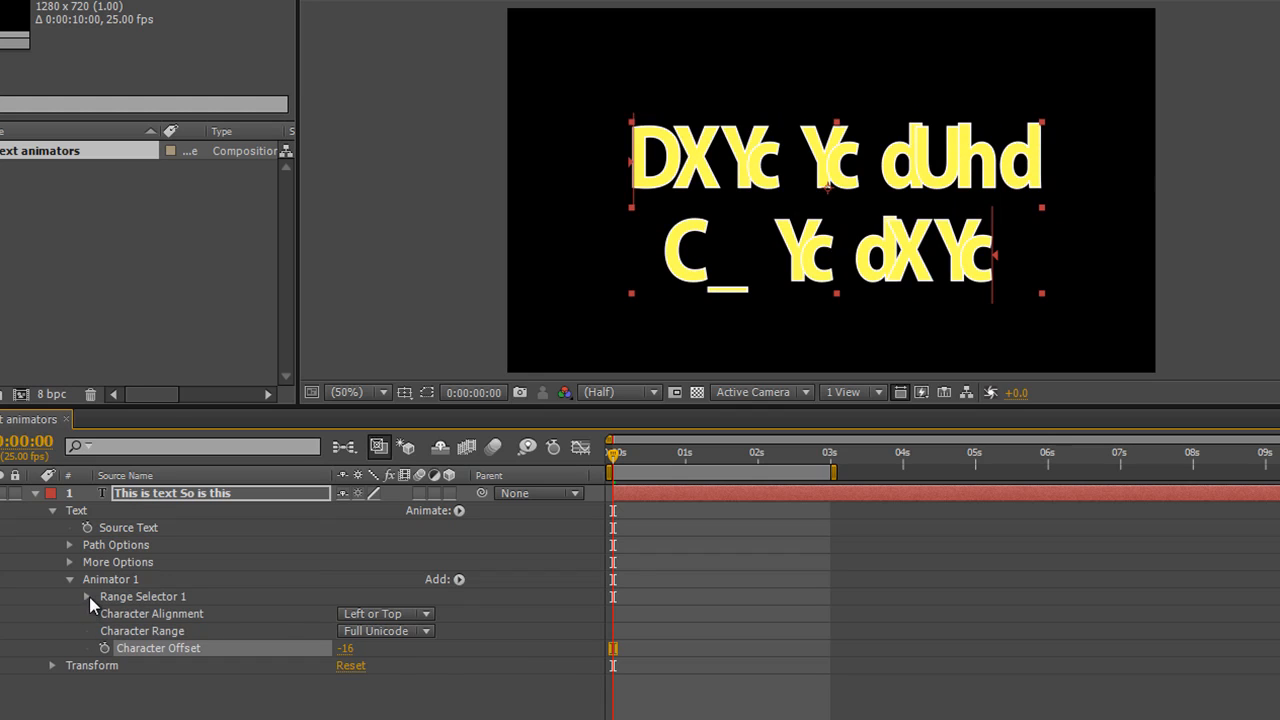
- Expand Range Selector 1 and adjust its Start and Offset values
click(87, 596)
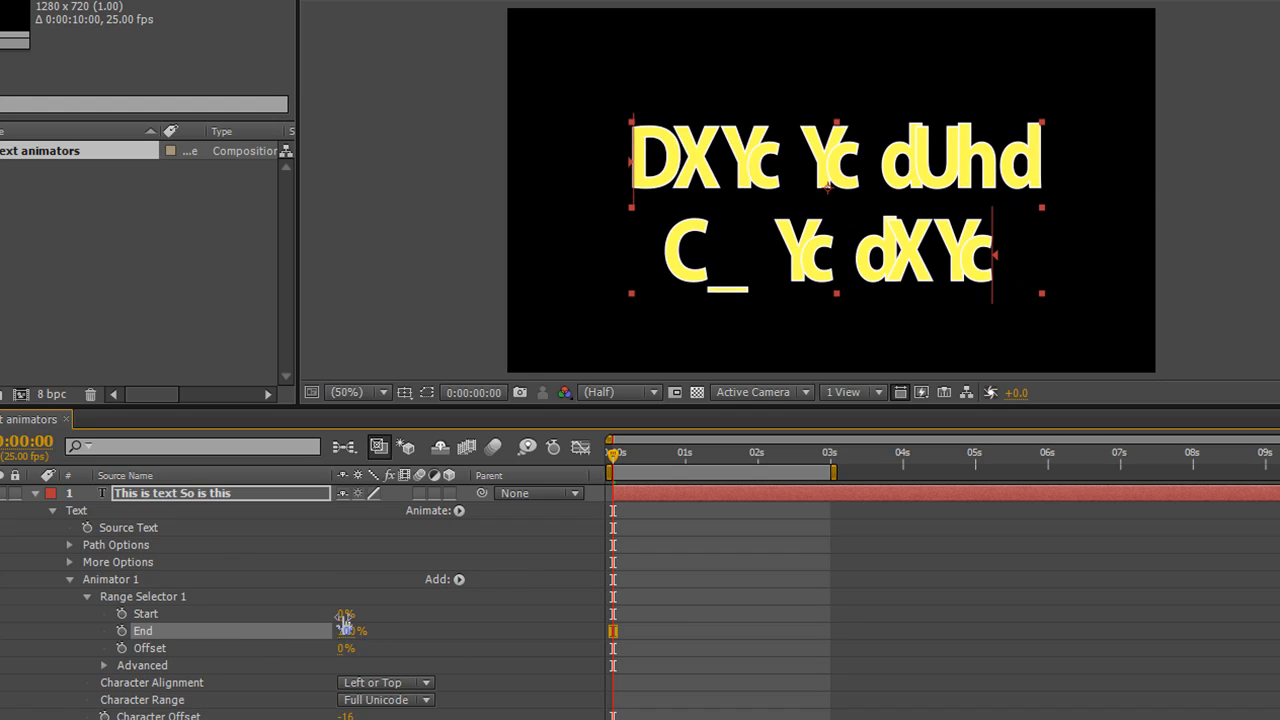
drag(345, 613, 345, 613)
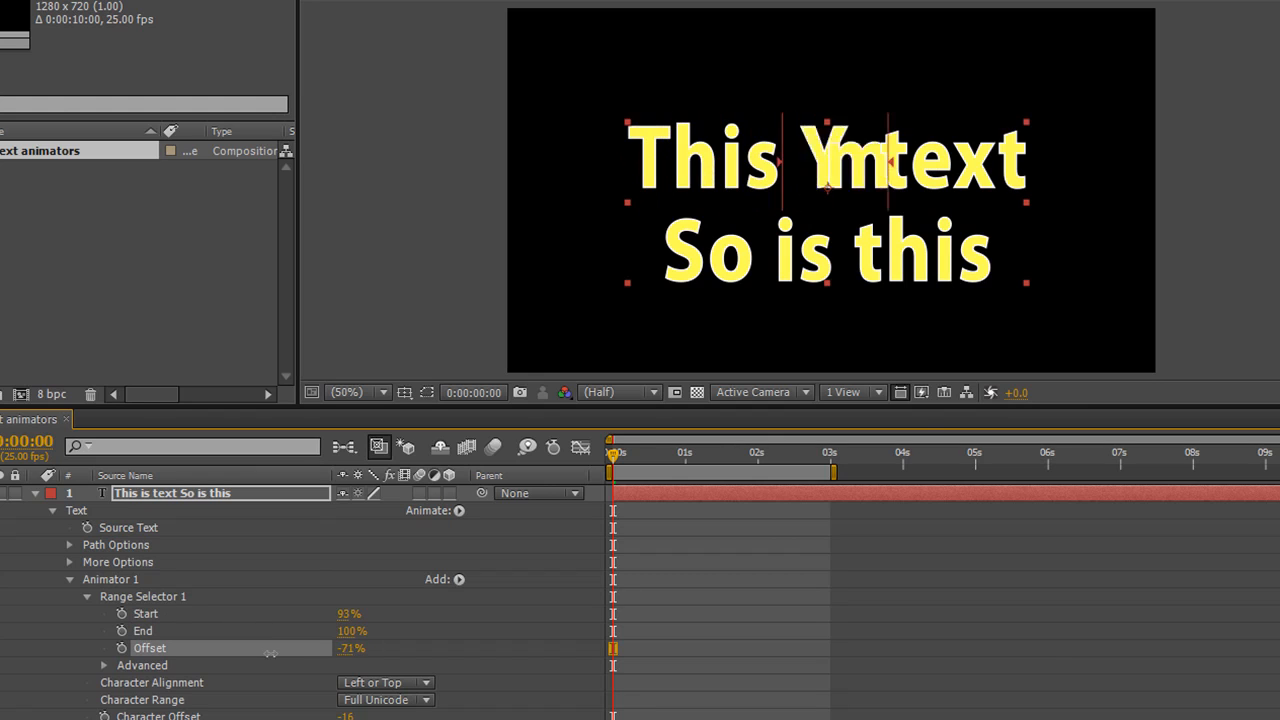
drag(345, 648, 345, 648)
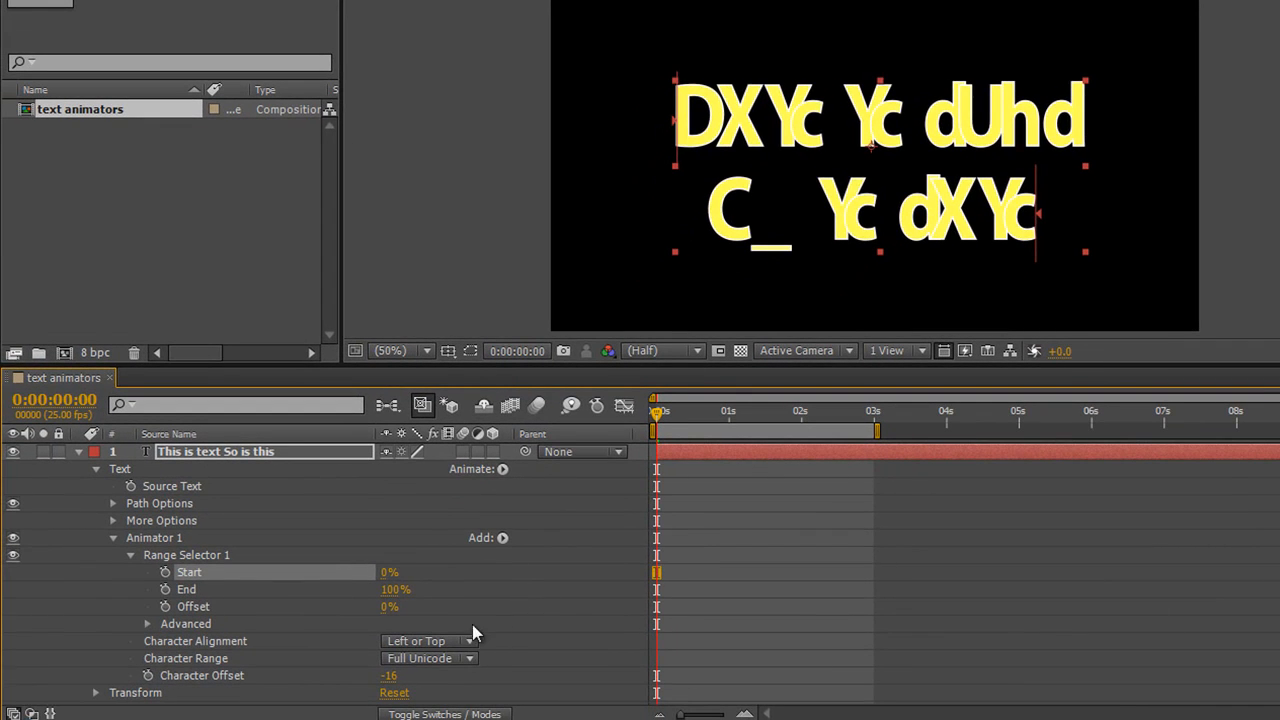
mouse_move(475, 645)
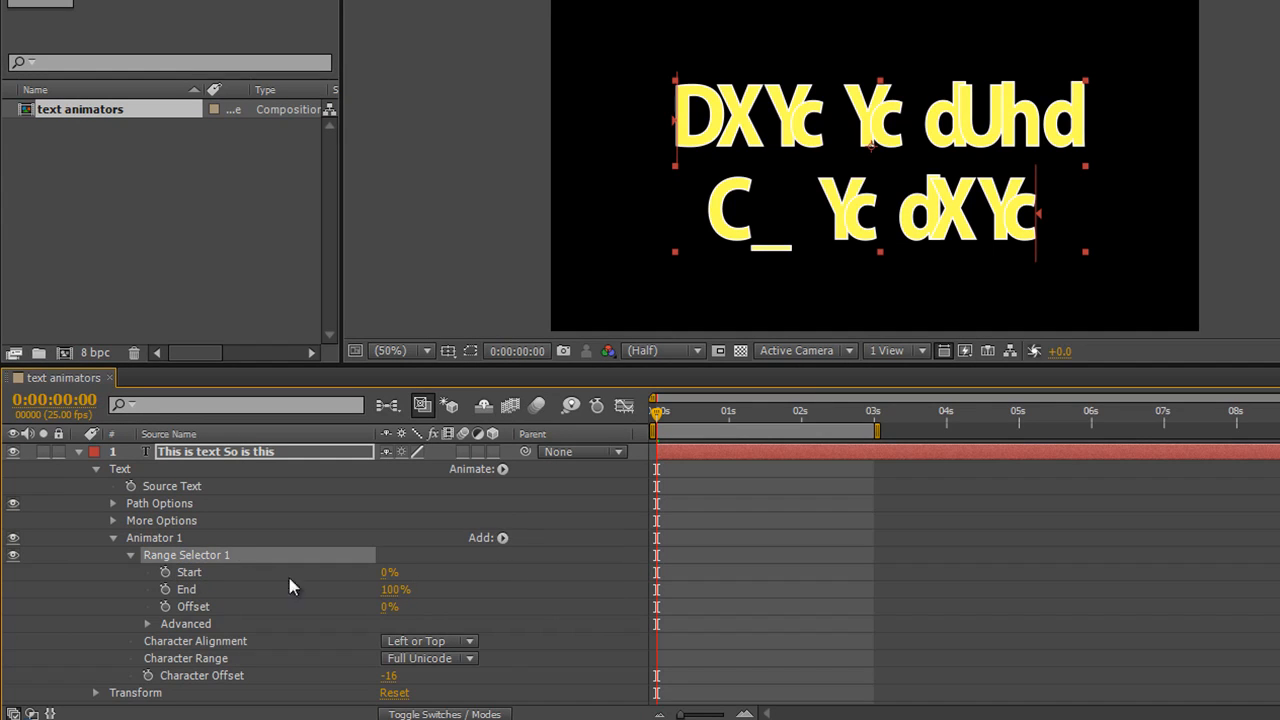
mouse_move(185, 587)
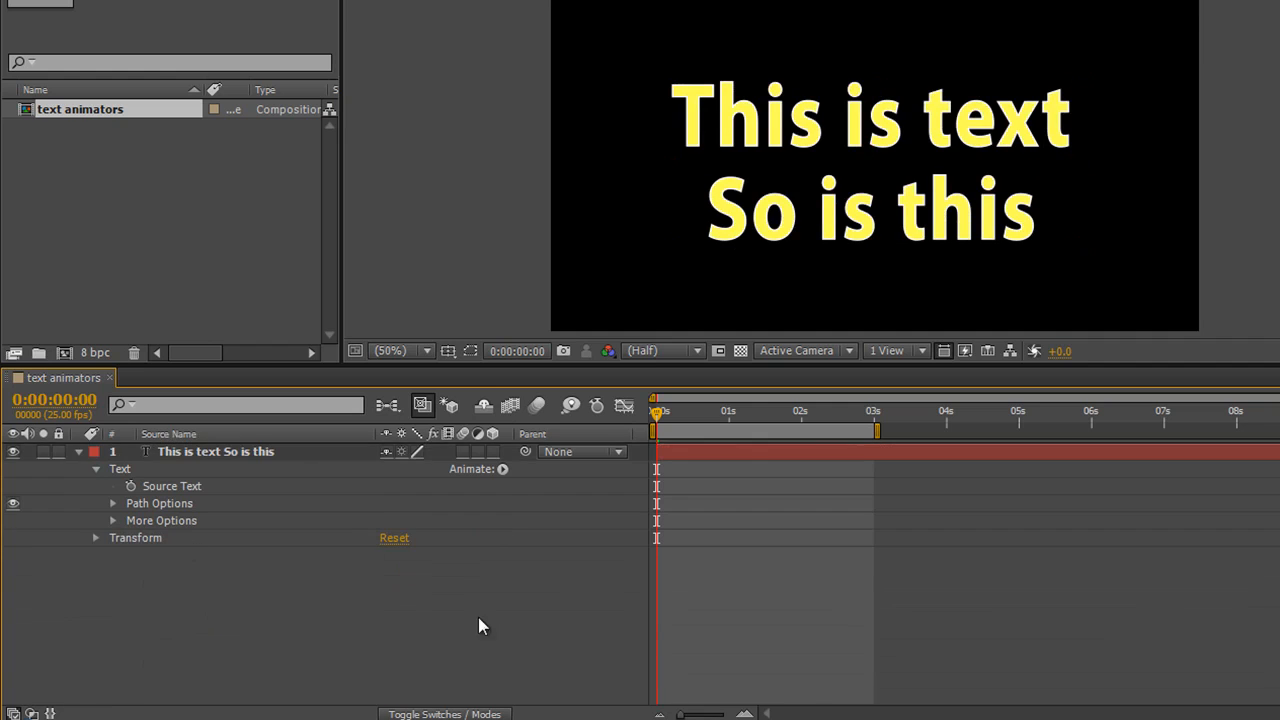
- Add a Character Value animator, test Full Unicode range, and set the value to 251
click(503, 469)
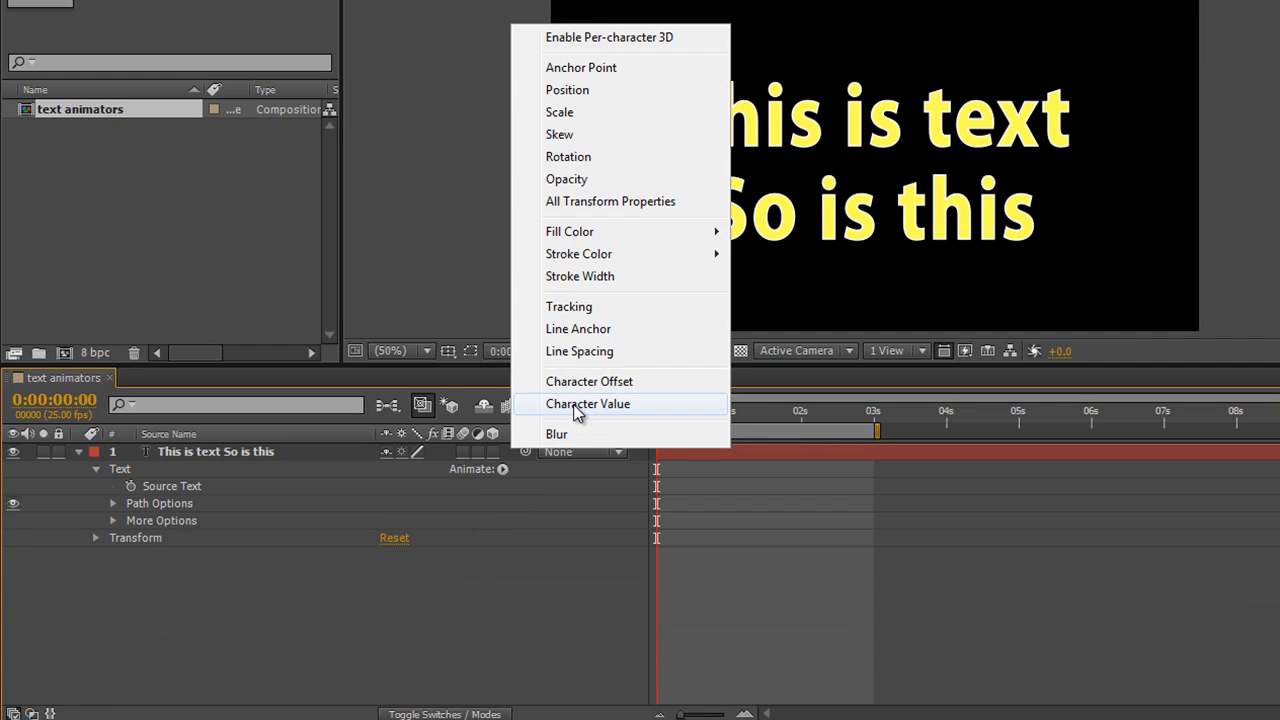
click(588, 403)
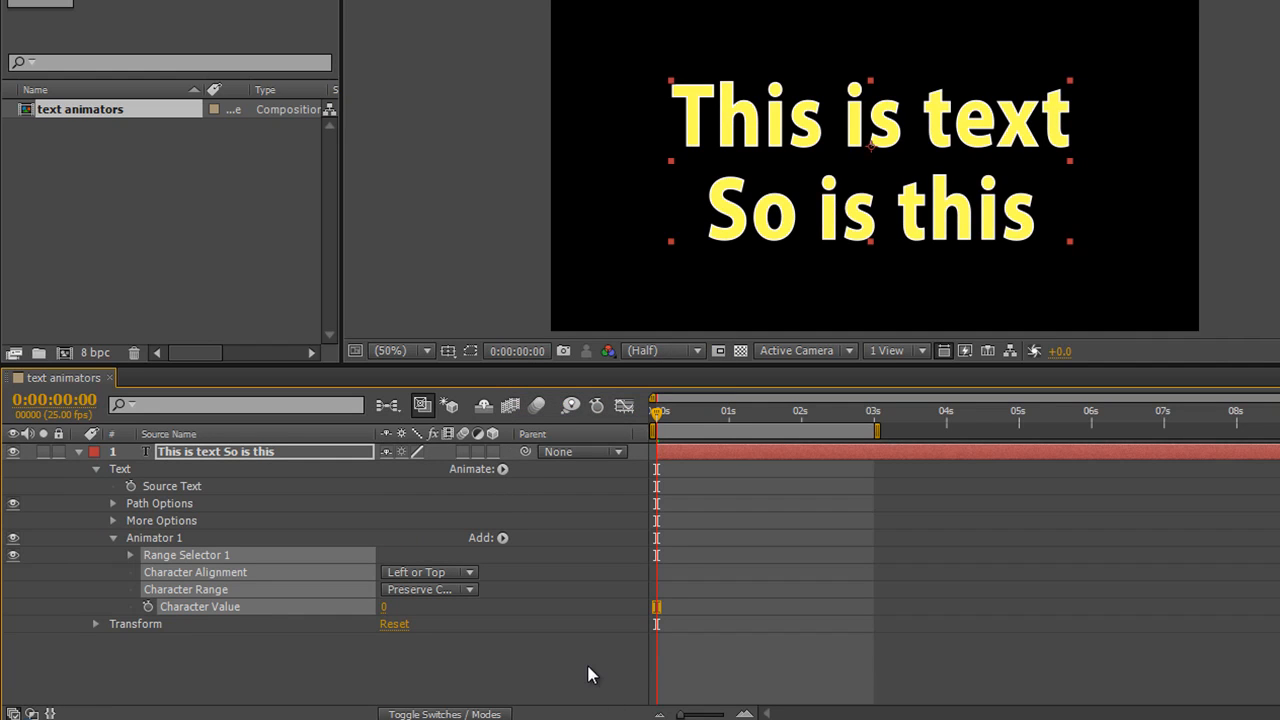
drag(383, 606, 400, 606)
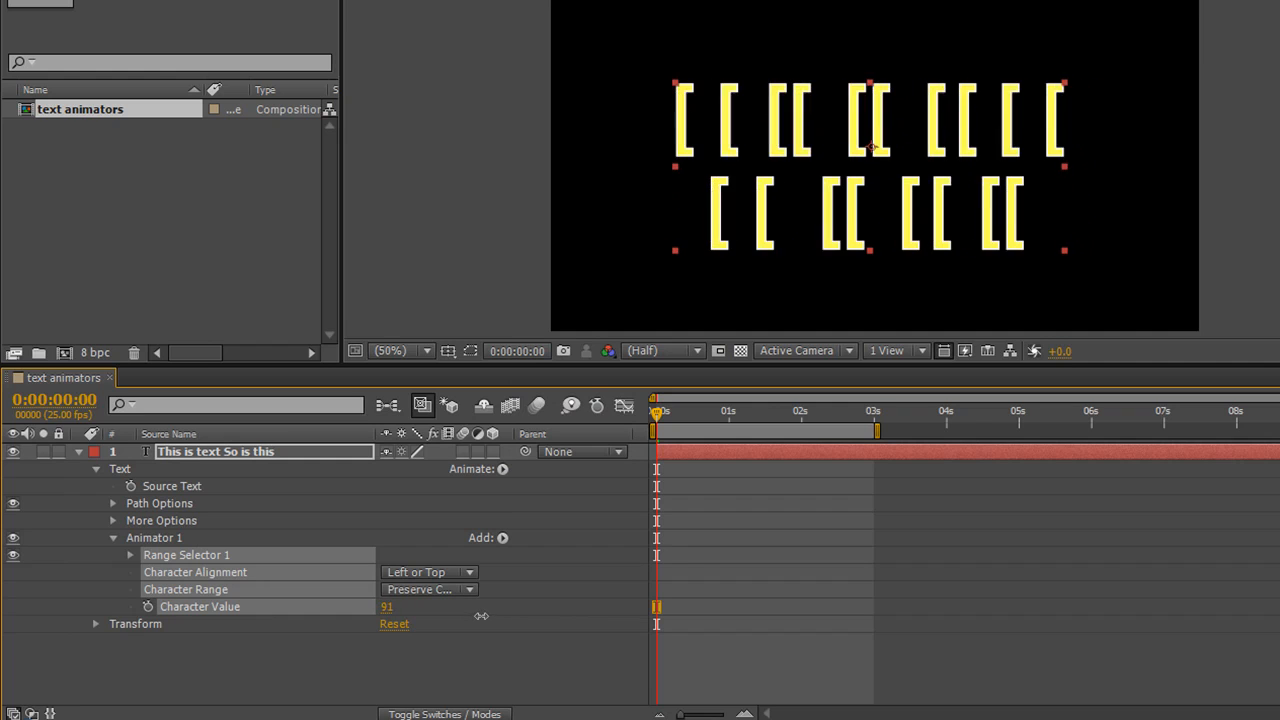
click(428, 589)
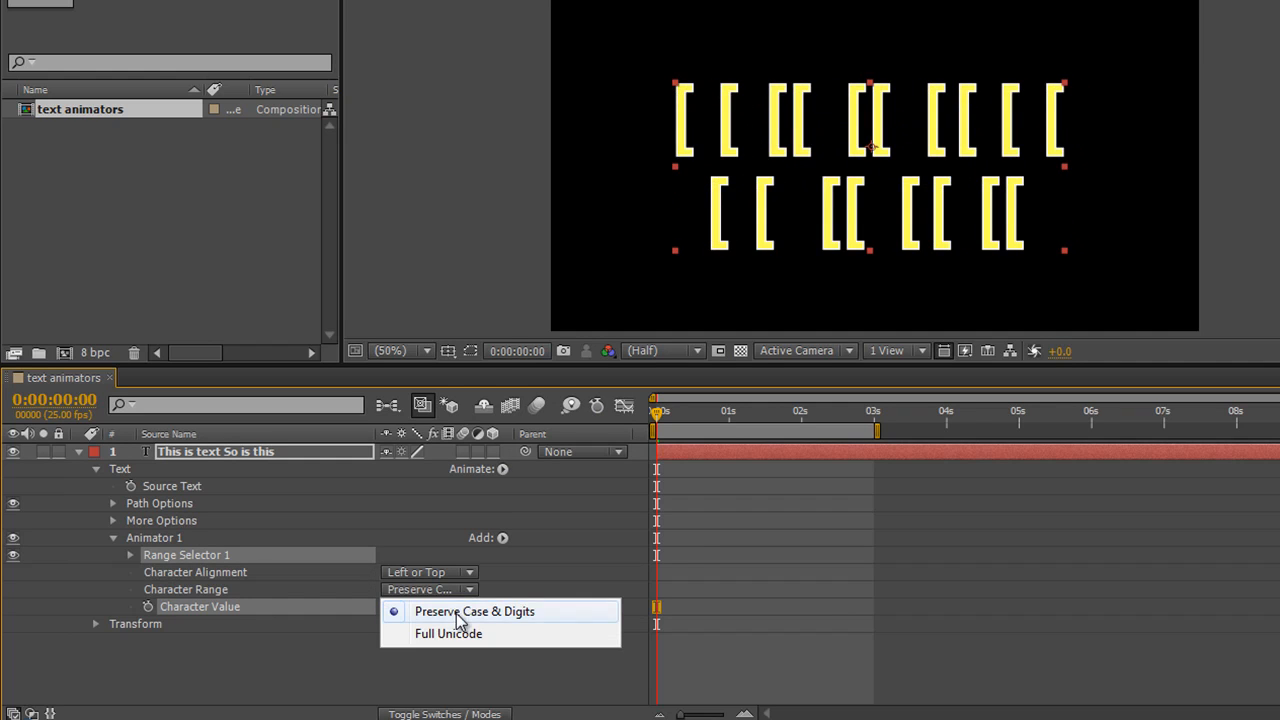
mouse_move(460, 634)
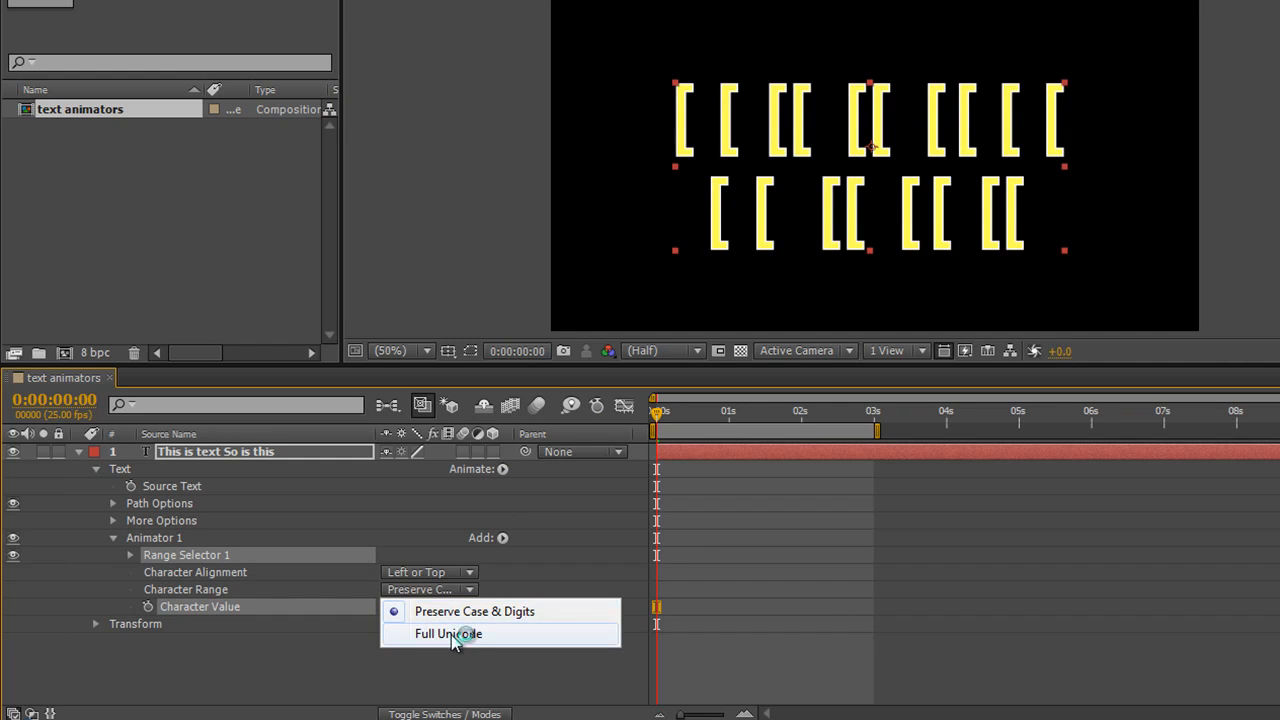
click(448, 633)
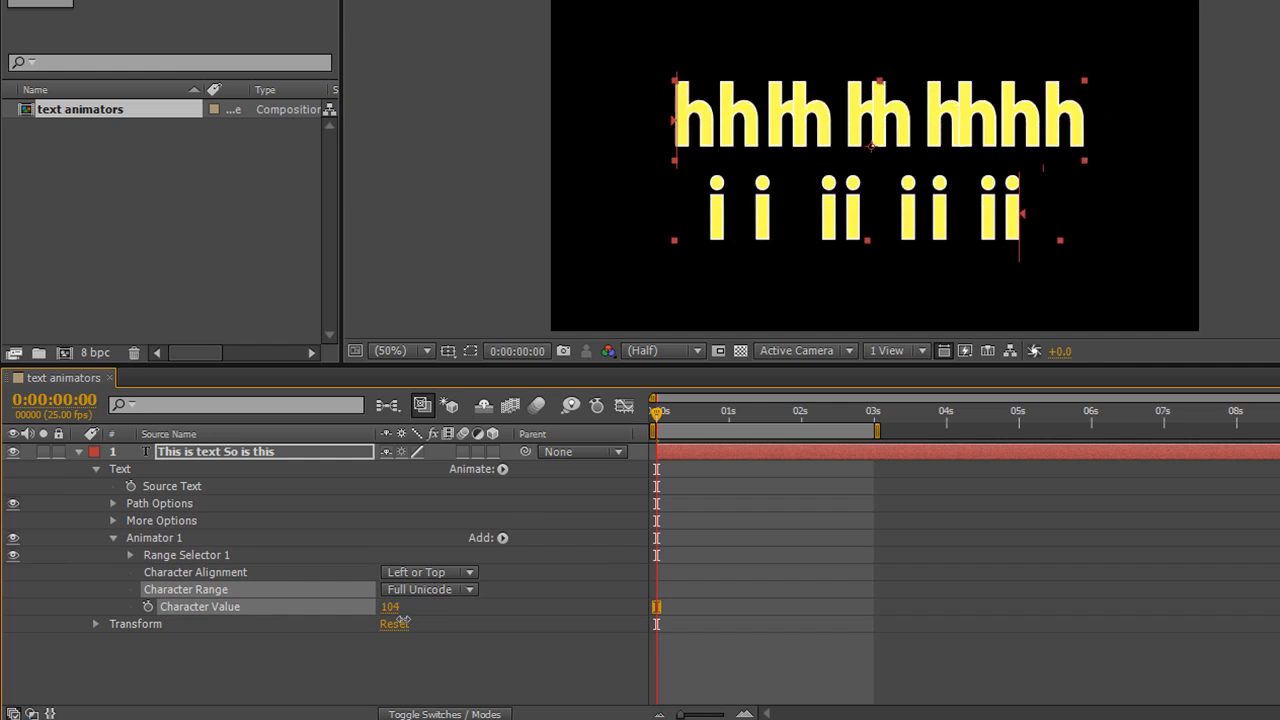
click(429, 589)
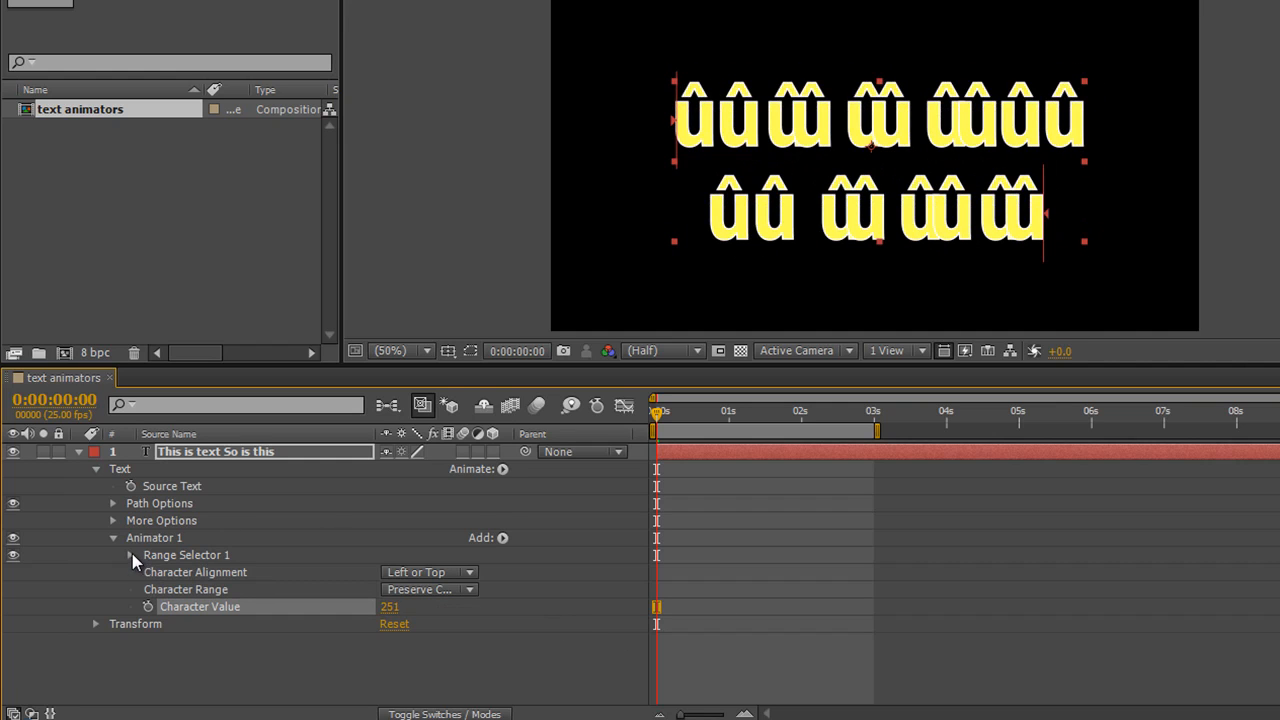
- Preview and reset the Character Value range Start, then select Animator 1 for deletion
click(130, 555)
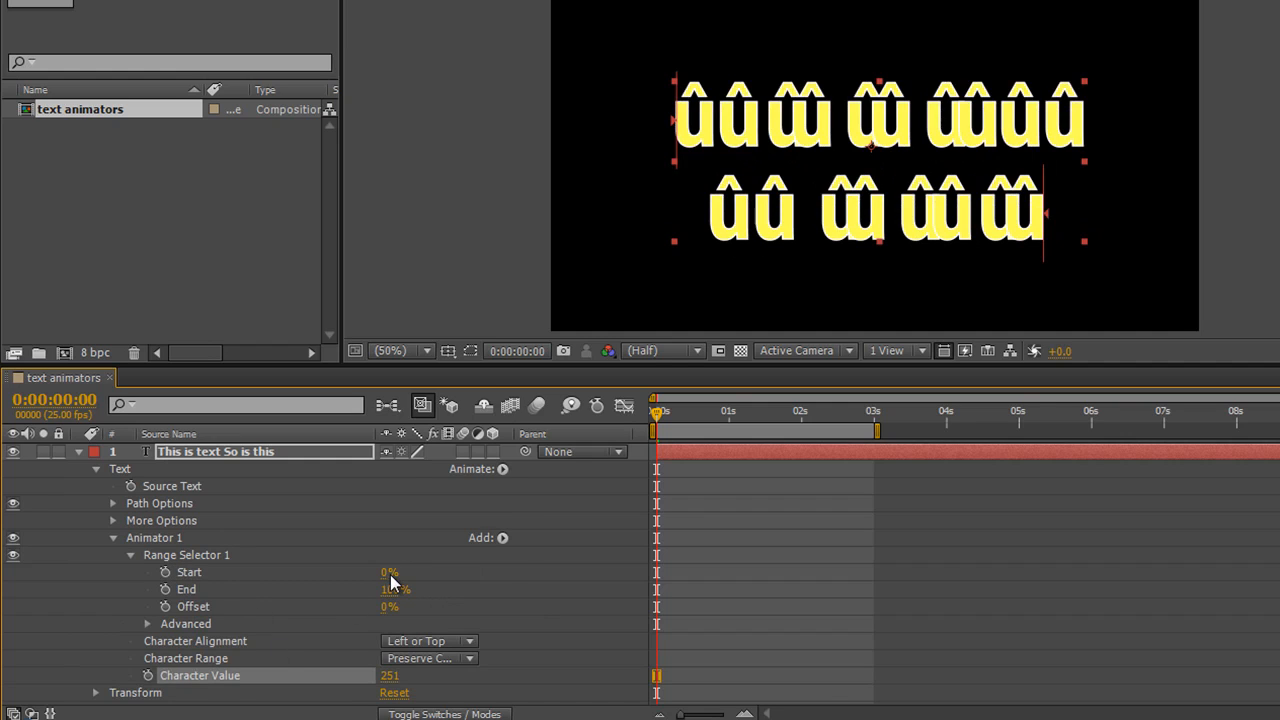
drag(389, 572, 430, 572)
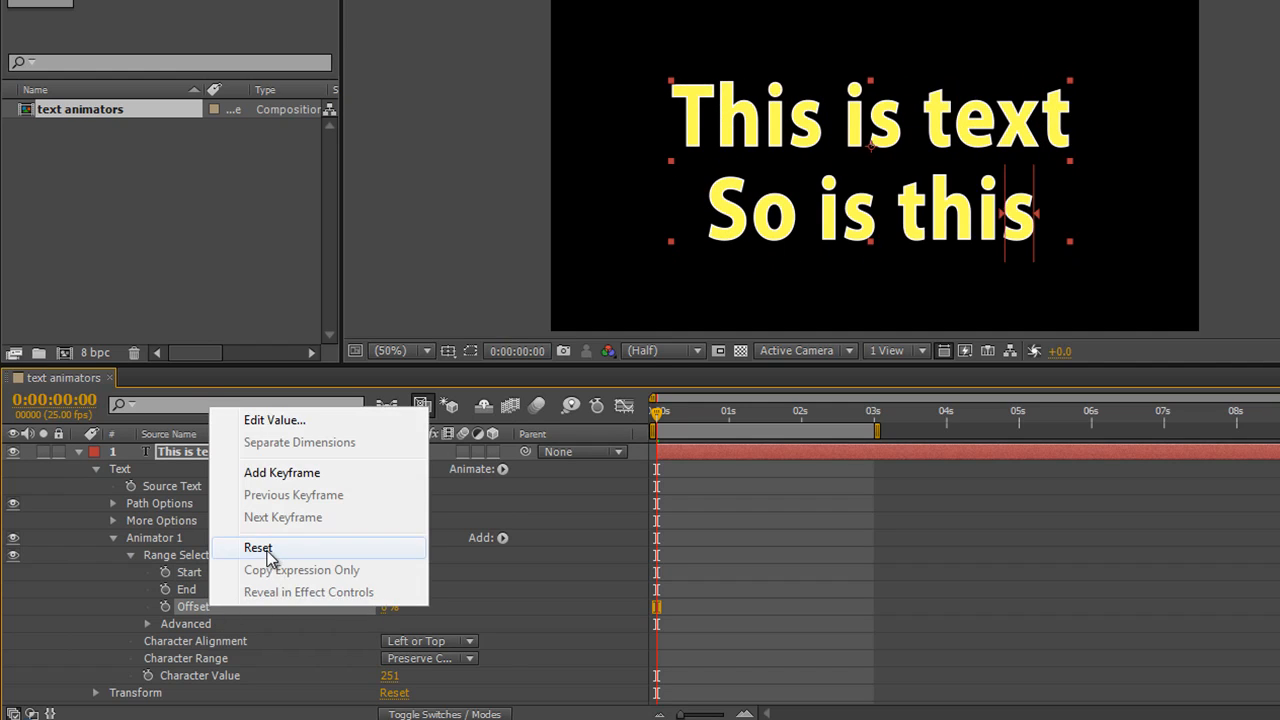
click(258, 547)
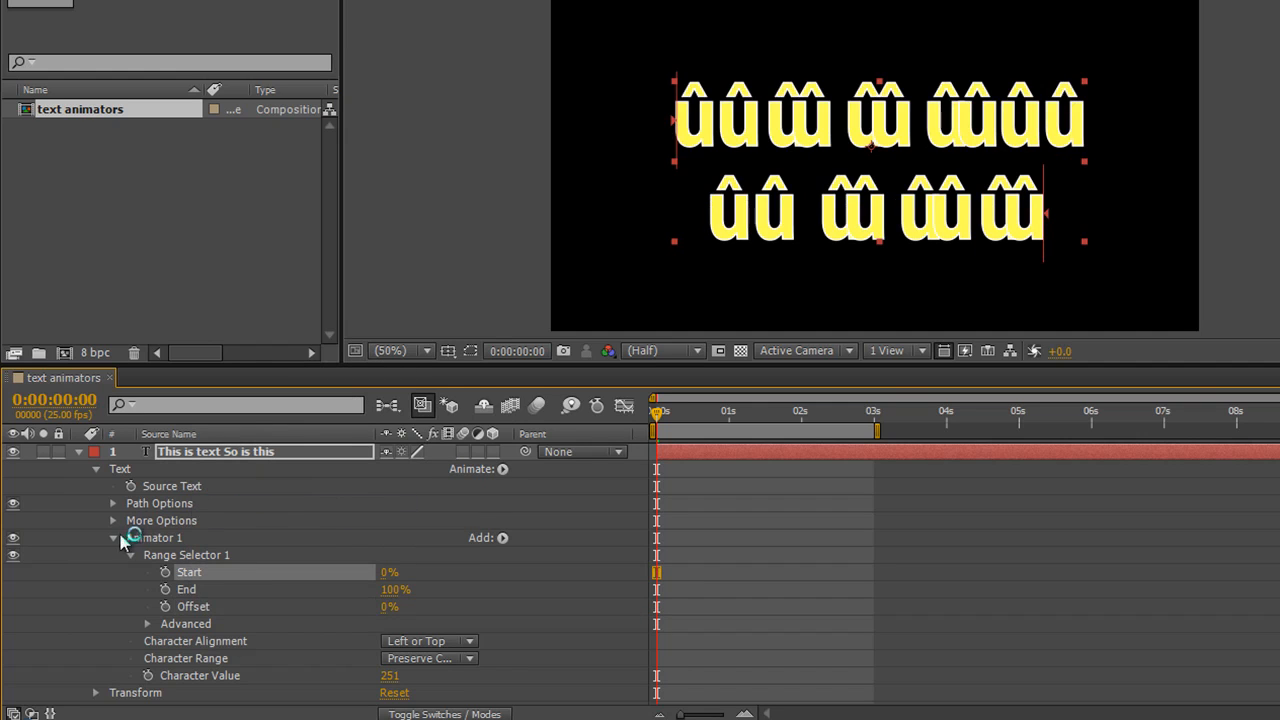
click(113, 537)
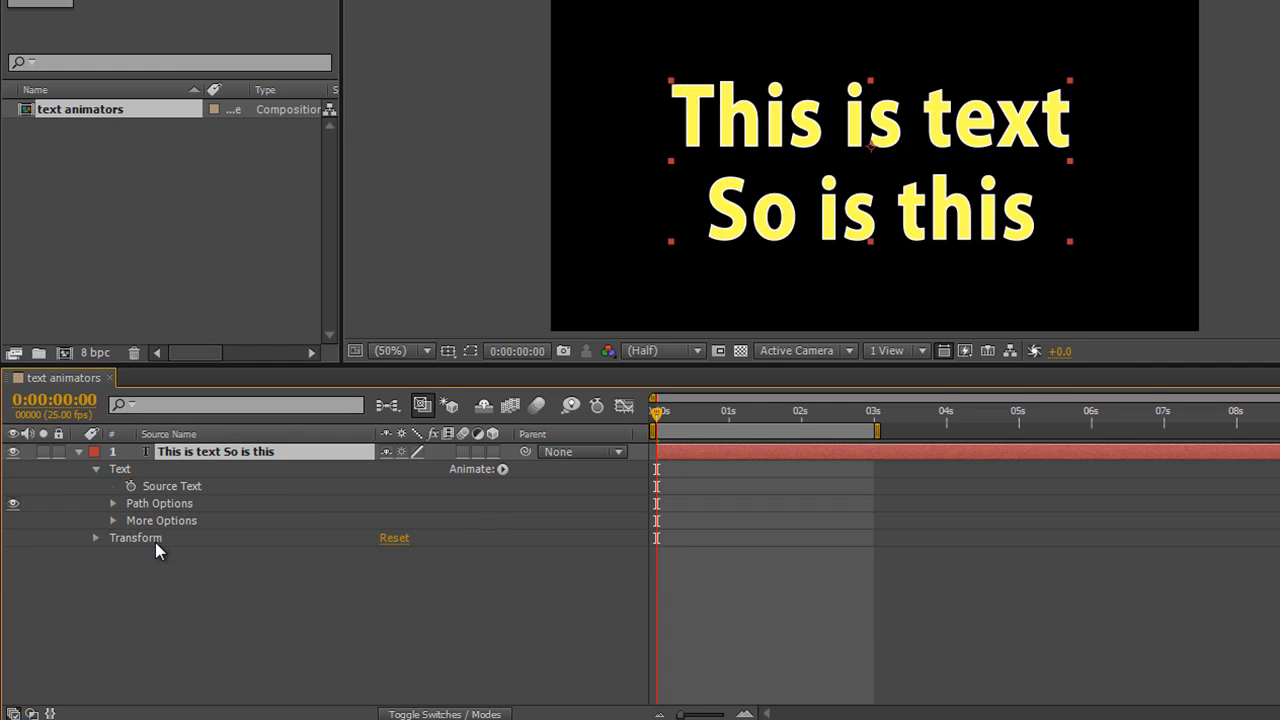
- Add a Blur animator with Blur 112 and range Start at 91%
click(503, 468)
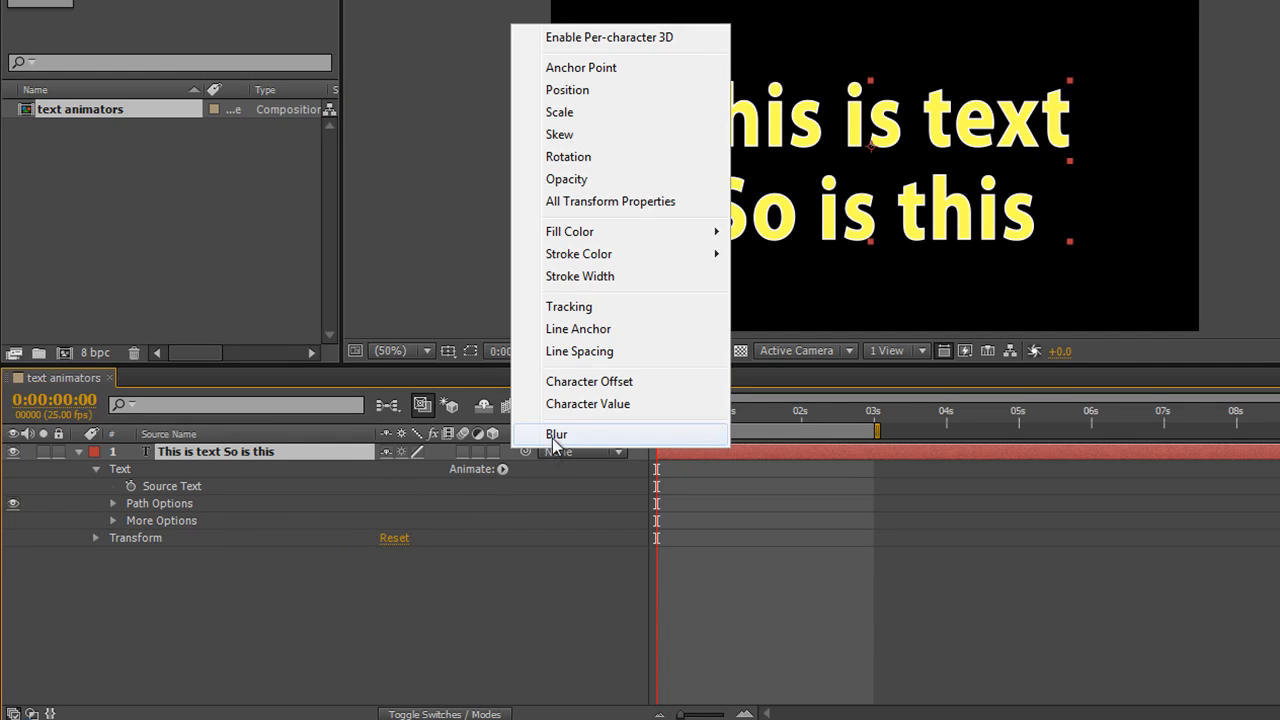
click(556, 433)
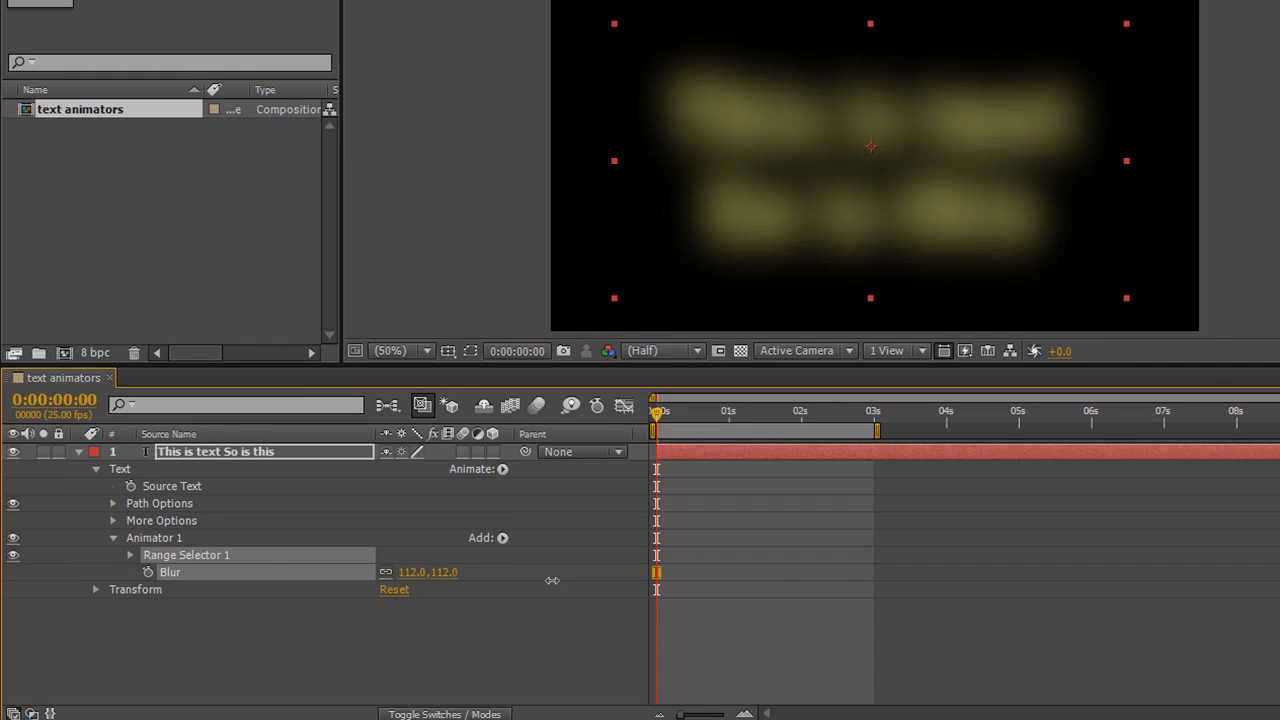
click(131, 555)
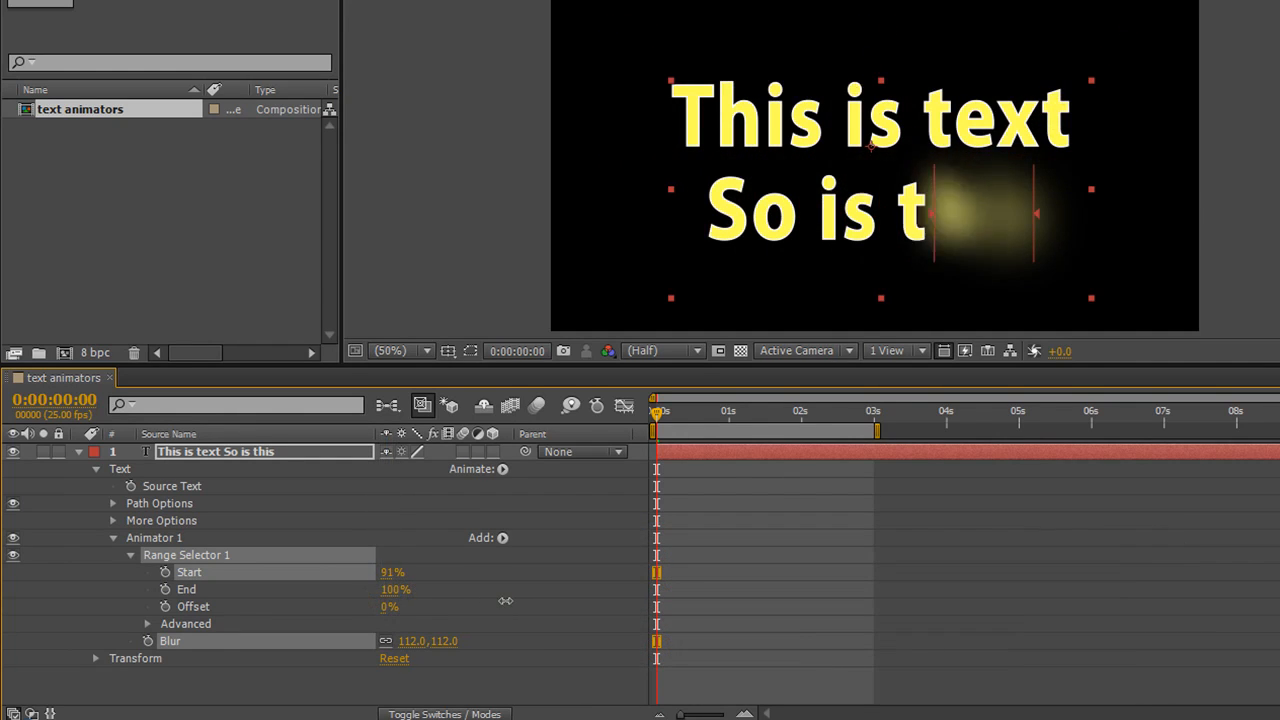
- Scrub the blur range Start to 96% and drag Offset down to -64%
drag(393, 572, 393, 572)
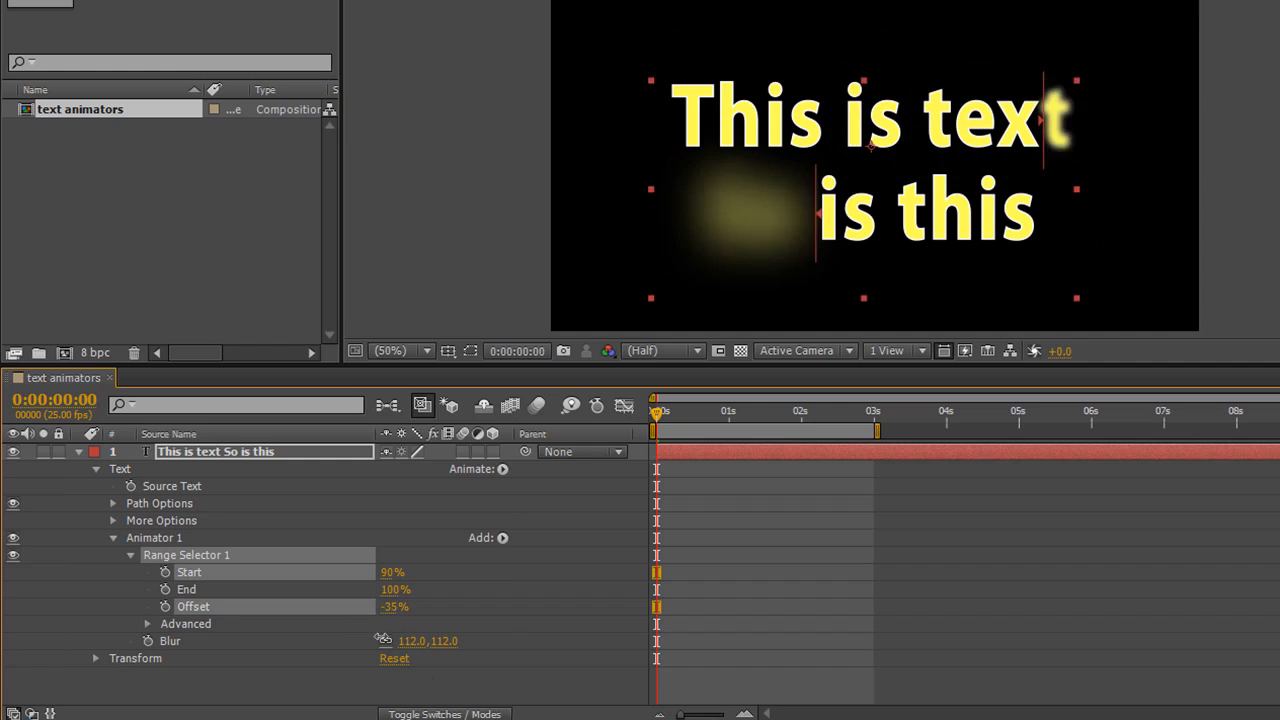
drag(394, 606, 420, 606)
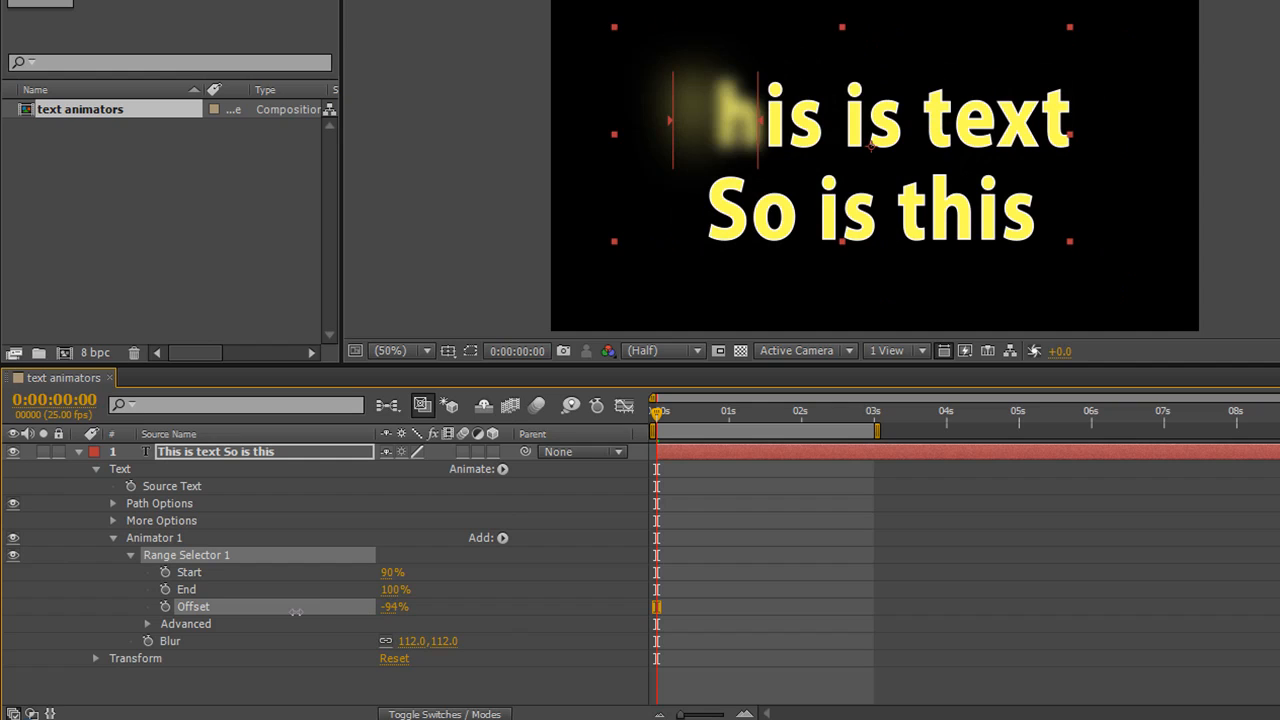
drag(295, 606, 365, 606)
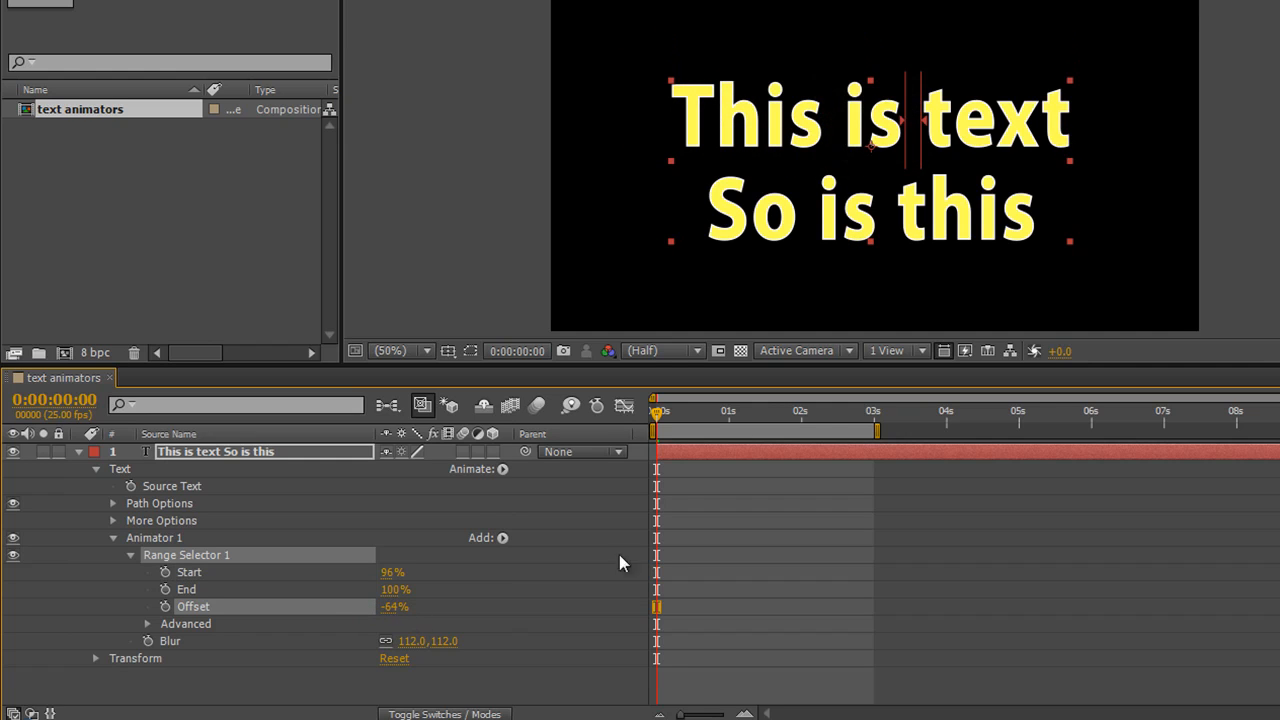
mouse_move(870, 181)
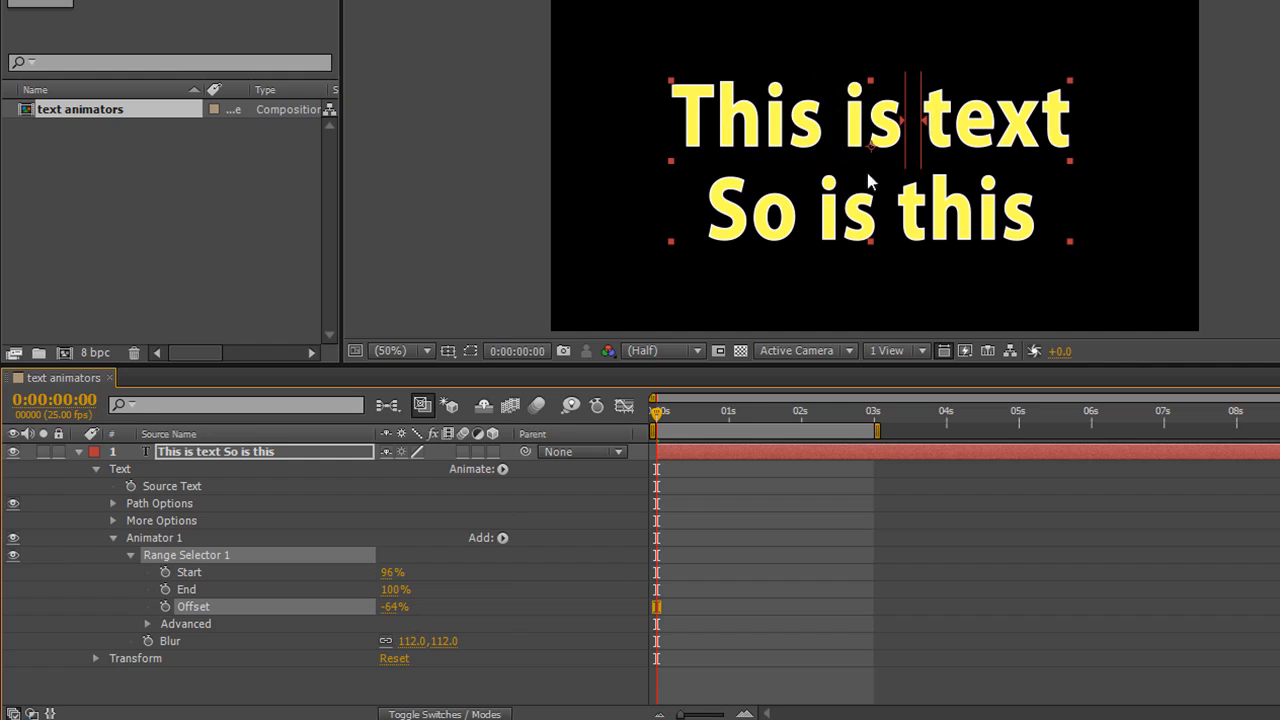
mouse_move(920, 135)
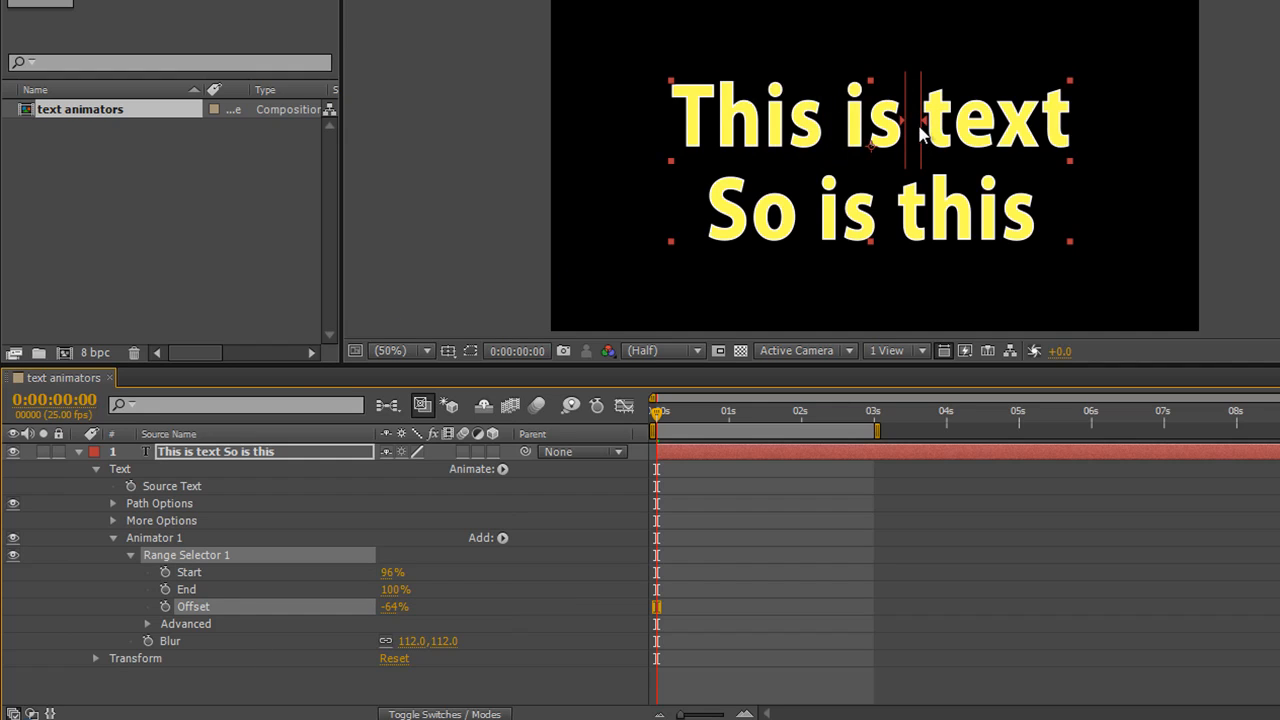
mouse_move(147, 632)
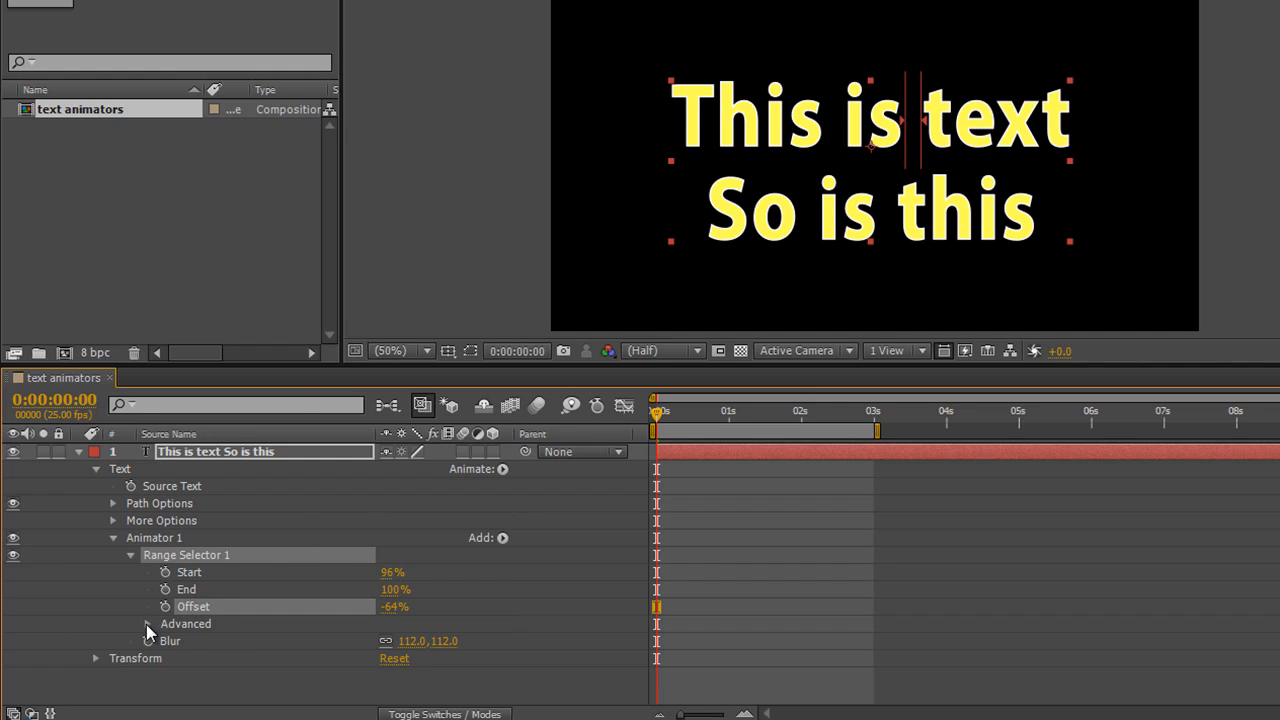
- Nudge the blur Offset to -69% so the word 'is' is blurred
click(147, 624)
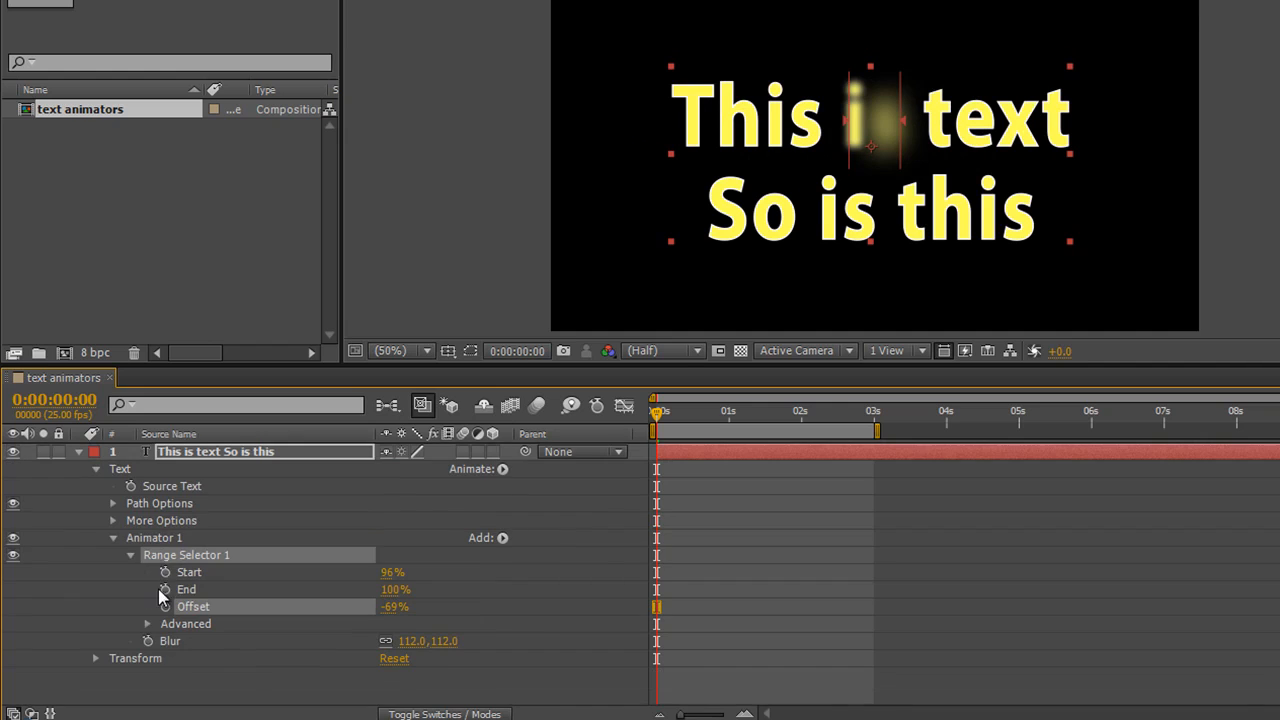
- Open the text layer's Animate menu of properties for a new animator
click(503, 469)
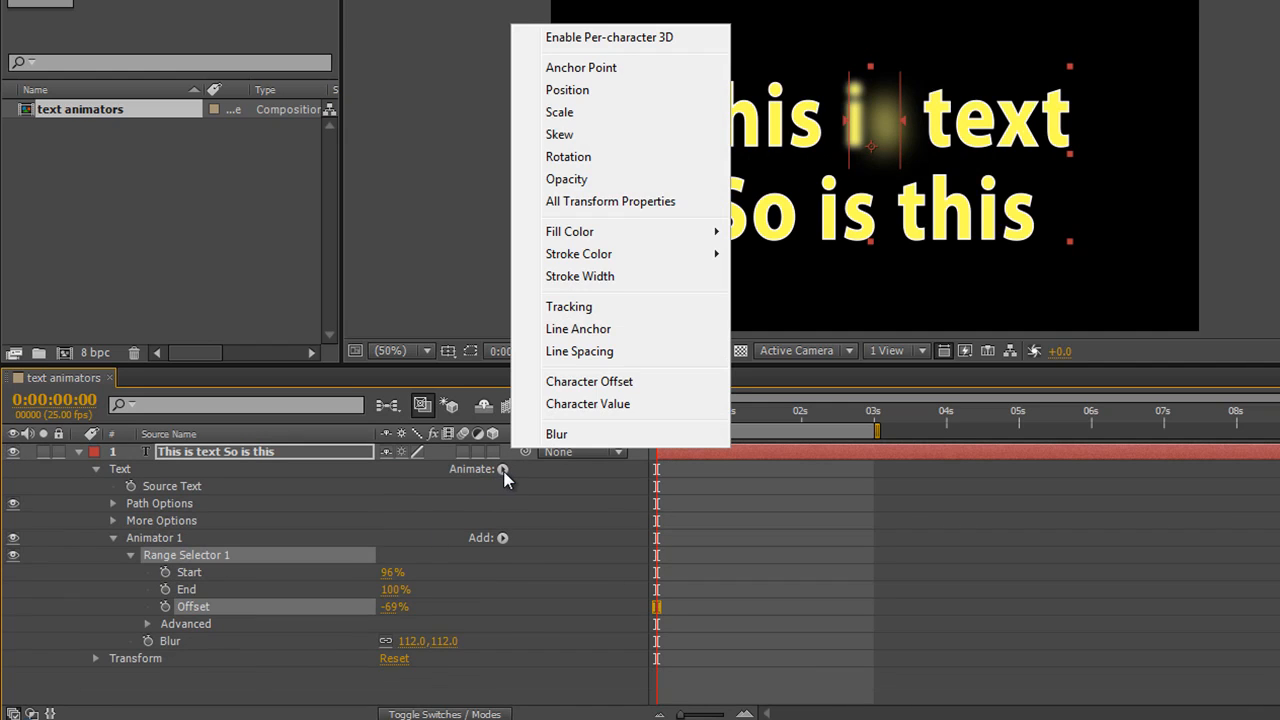
mouse_move(630, 44)
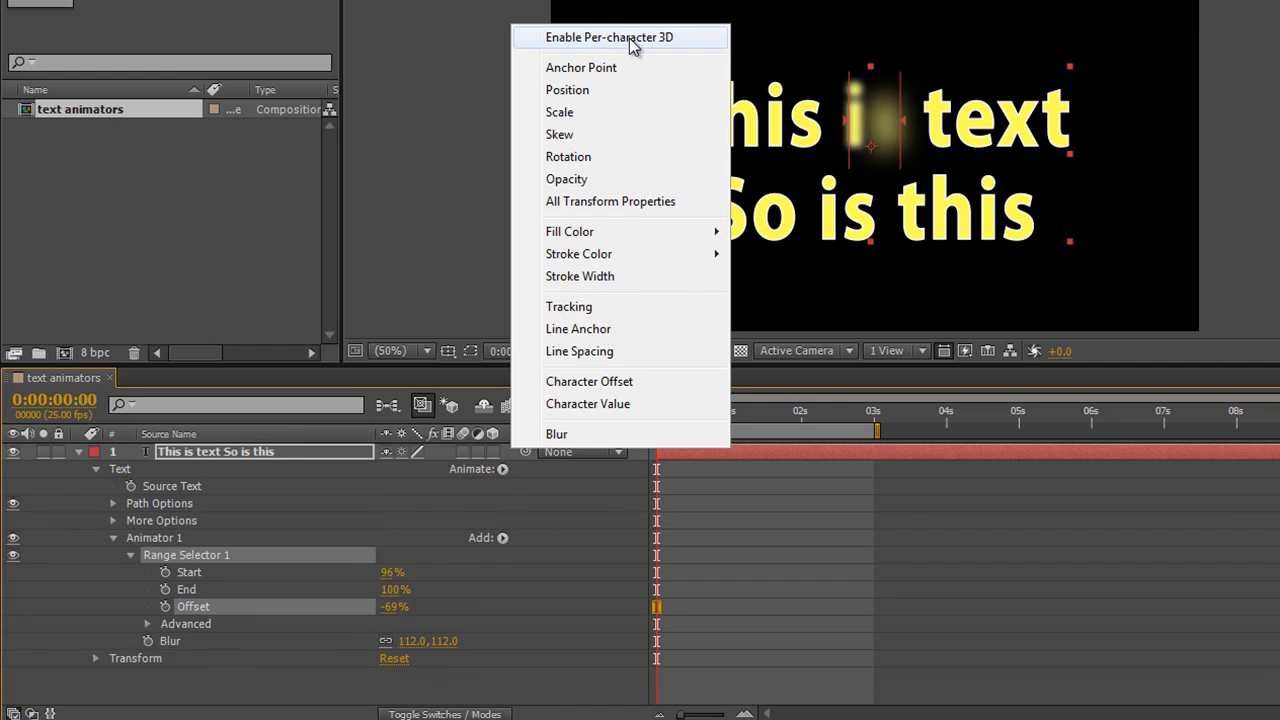
mouse_move(600, 245)
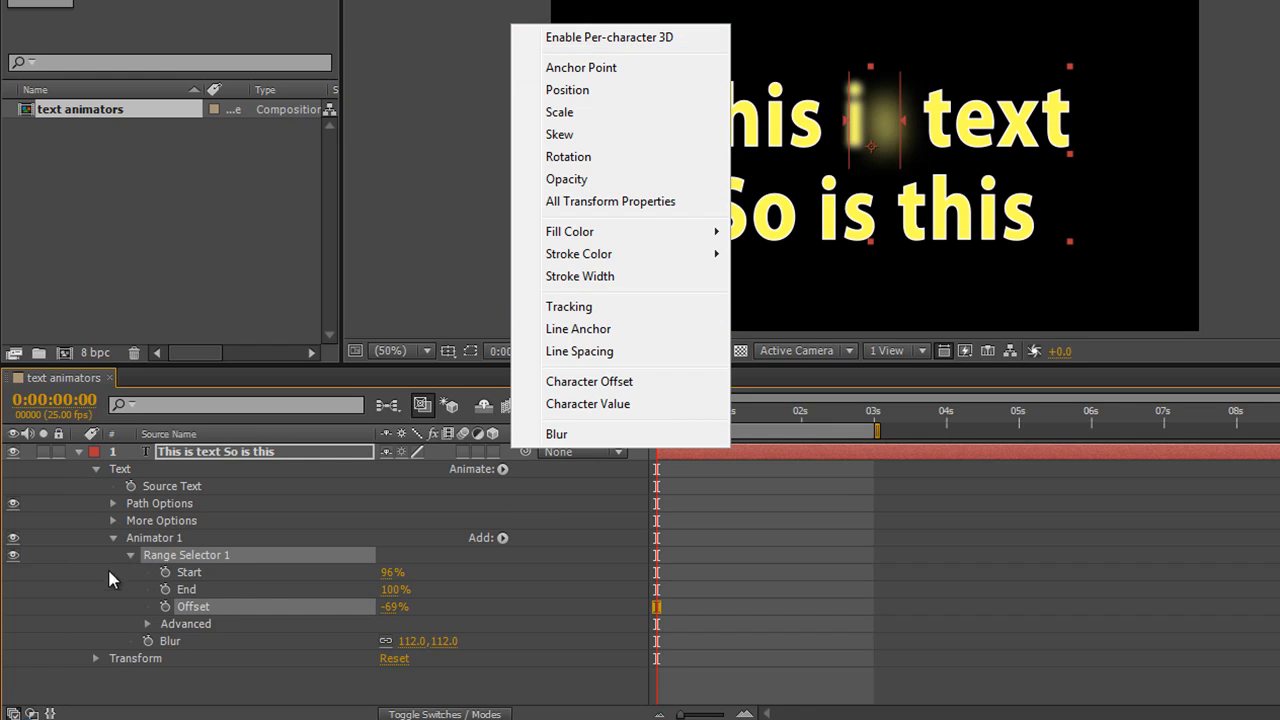
mouse_move(176, 632)
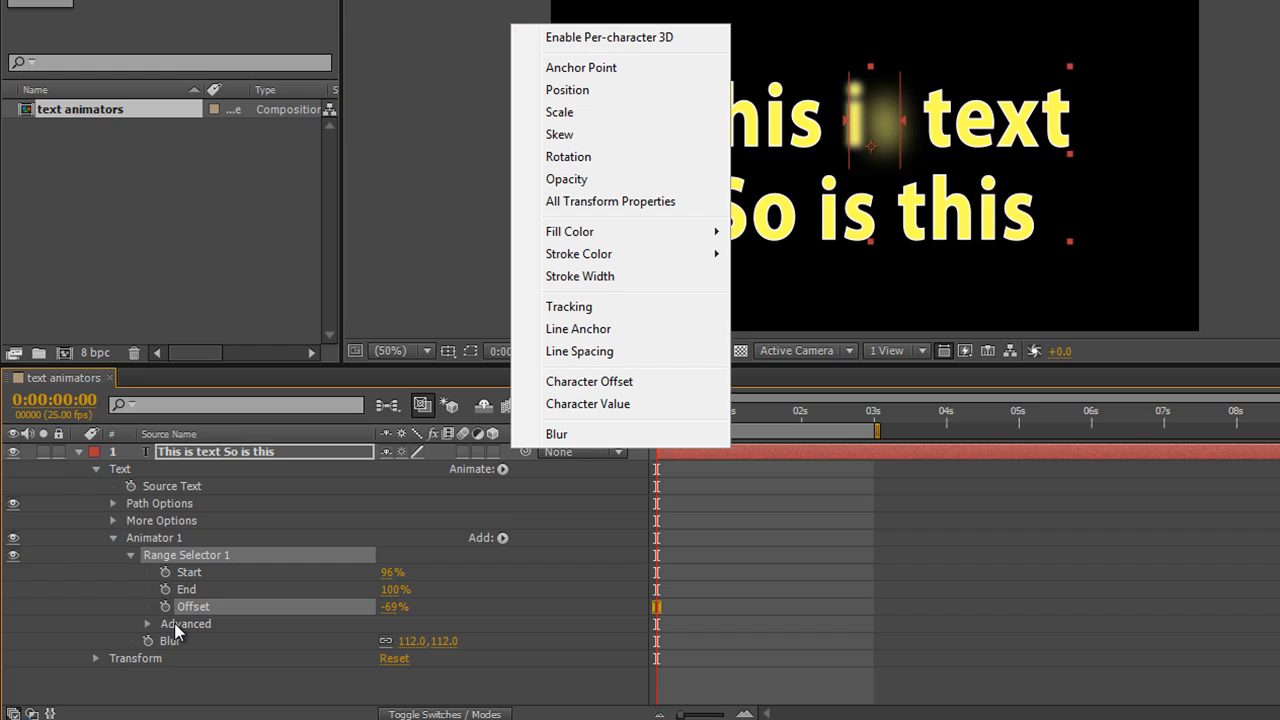